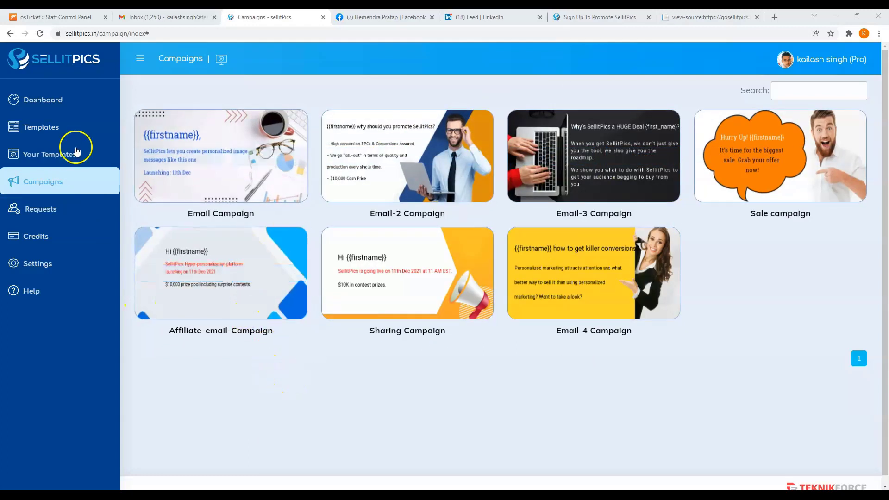
- Check Your Templates, then show the Readymade Templates gallery
{"action": "left_click", "coordinate": [51, 154]}
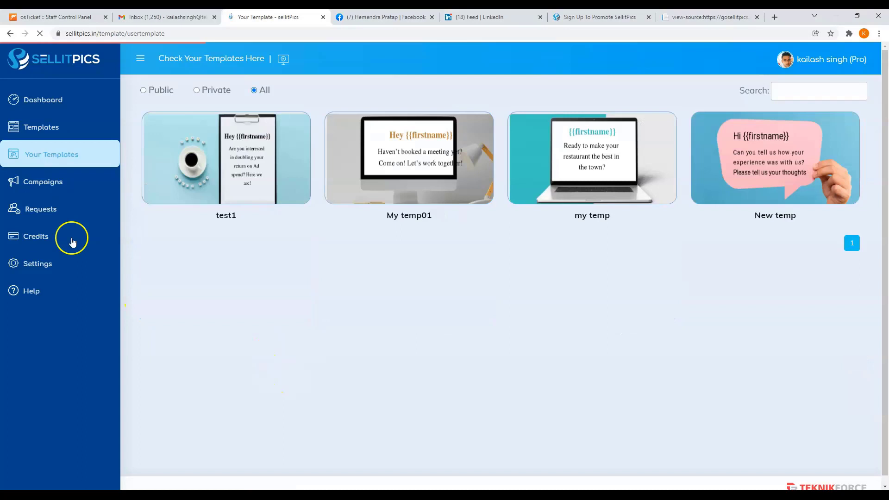
{"action": "mouse_move", "coordinate": [354, 170]}
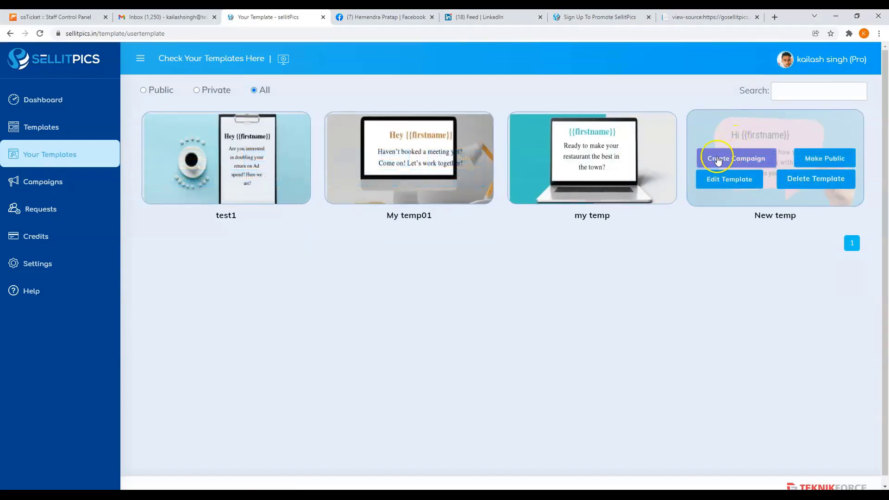
{"action": "left_click", "coordinate": [735, 158]}
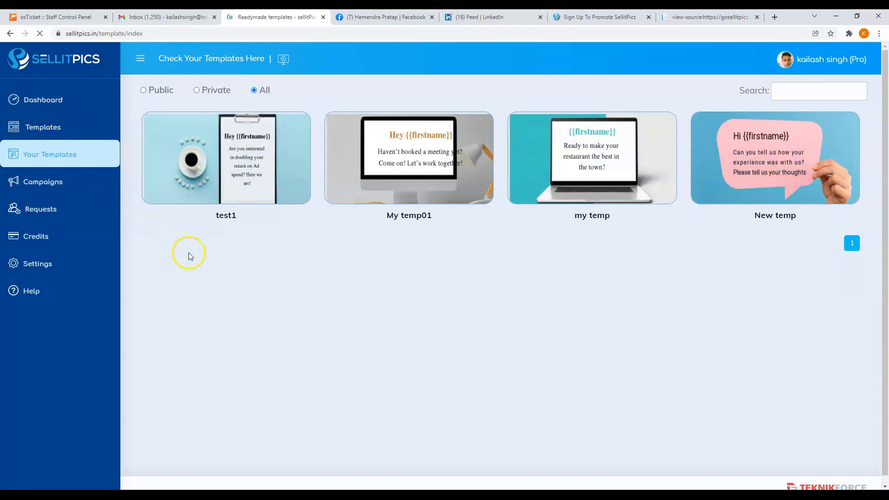
{"action": "left_click", "coordinate": [42, 127]}
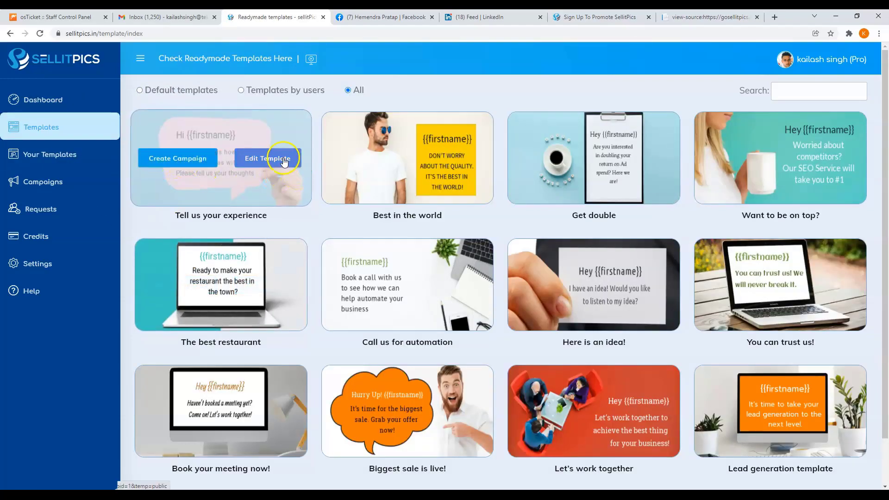
- Add a campaign named 'My First Campaign' from the Tell us your experience template
{"action": "left_click", "coordinate": [177, 159]}
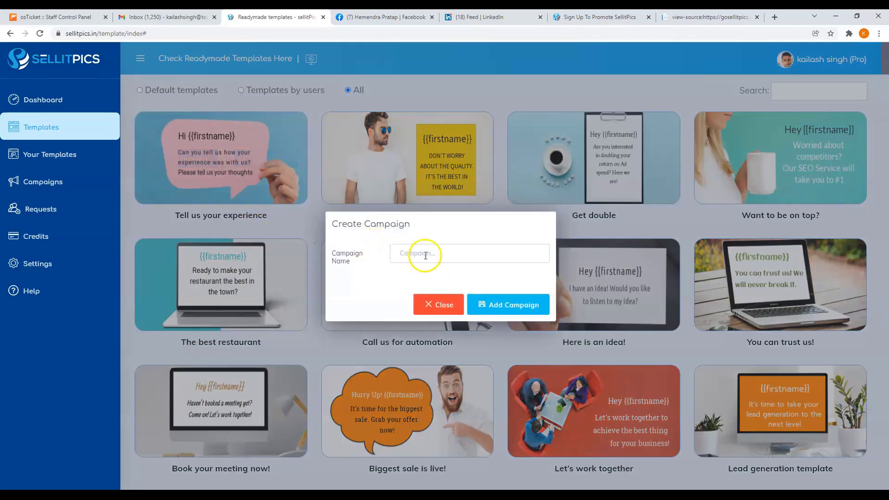
{"action": "type", "text": "C"}
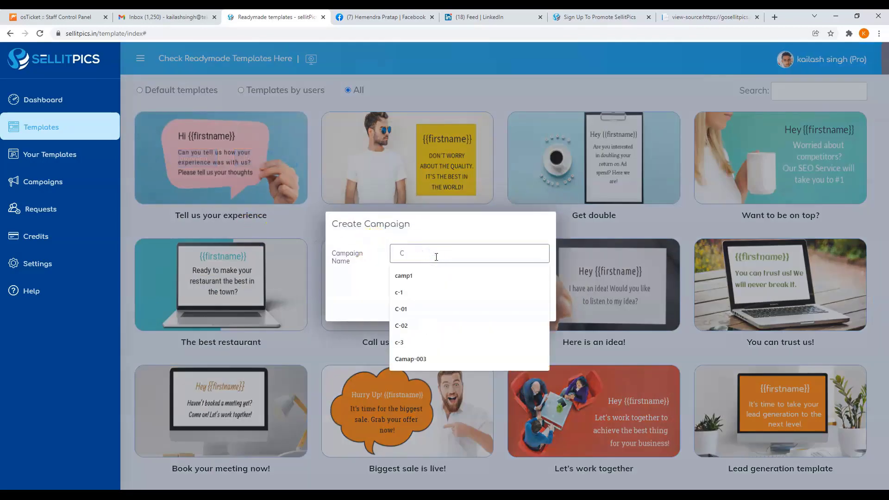
{"action": "type", "text": "My First Campaign"}
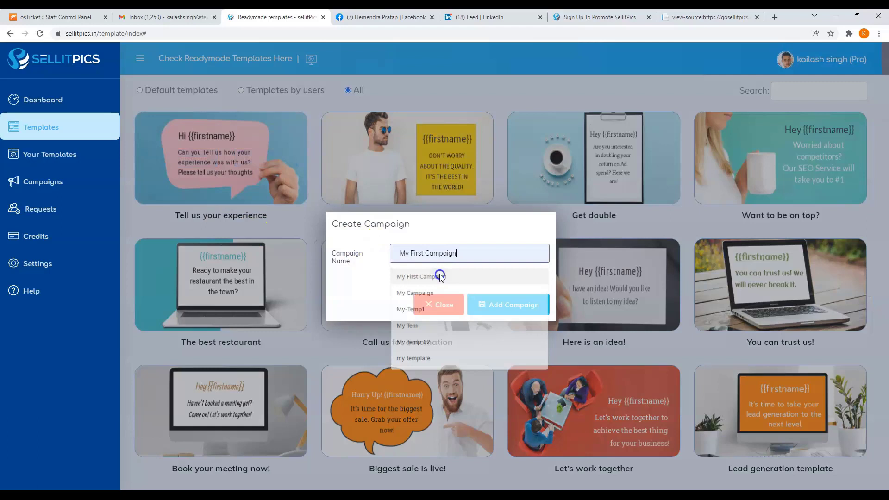
{"action": "left_click", "coordinate": [508, 304]}
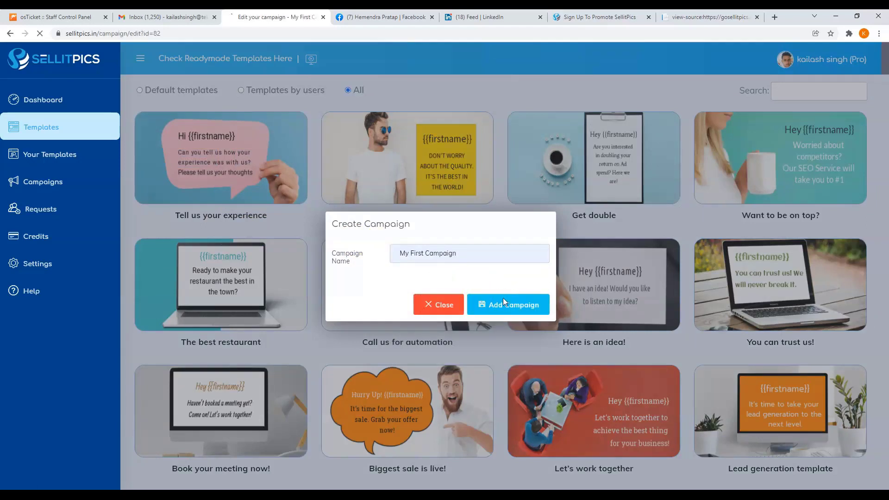
- Enter 'Kailash' as the First Name variable so the preview greets 'Hi Kailash'
{"action": "left_click", "coordinate": [508, 304]}
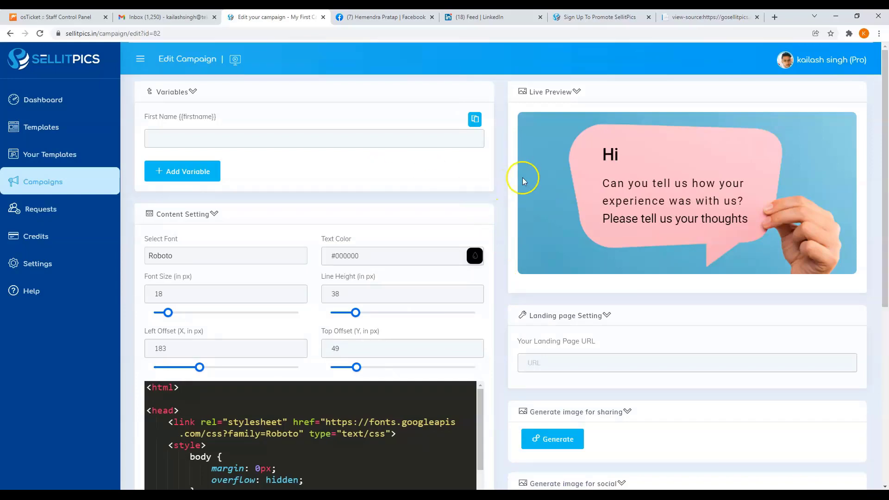
{"action": "scroll", "scroll_direction": "down", "scroll_amount": 3}
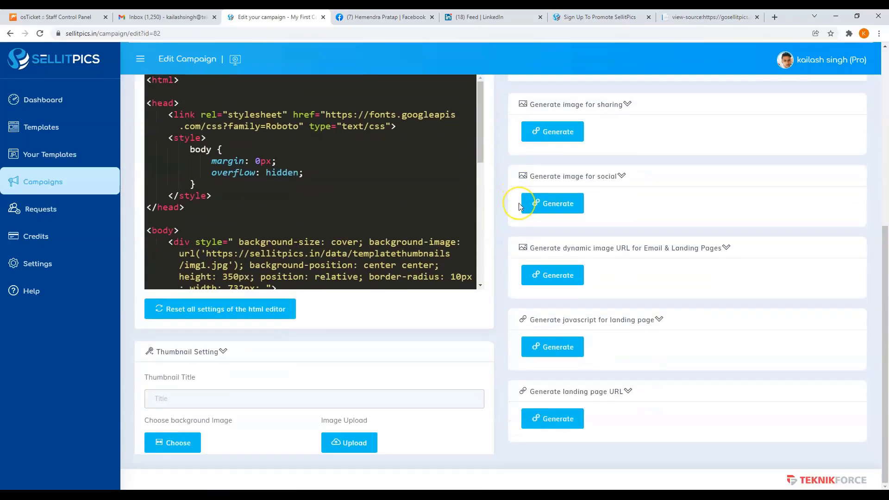
{"action": "scroll", "scroll_direction": "up", "scroll_amount": 3}
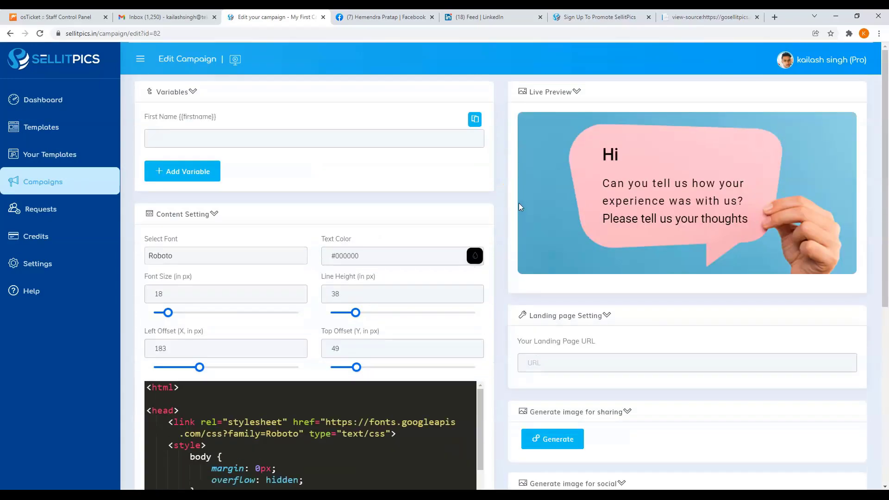
{"action": "mouse_move", "coordinate": [183, 113]}
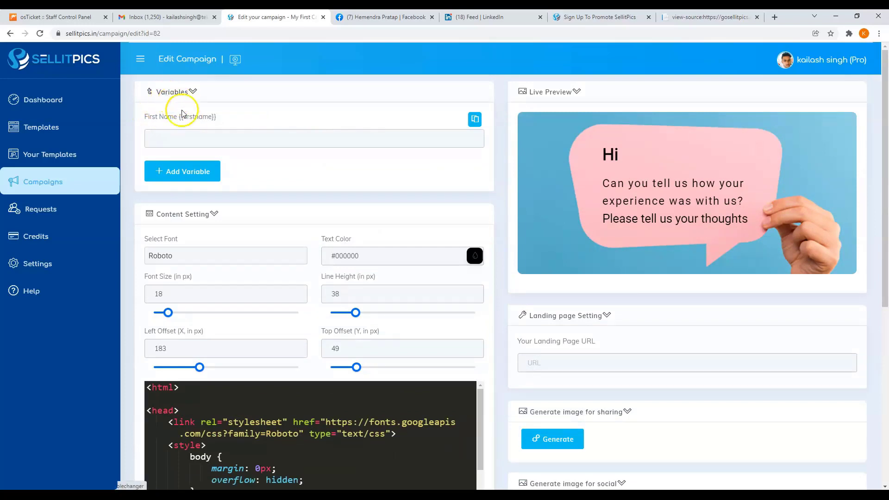
{"action": "type", "text": "K"}
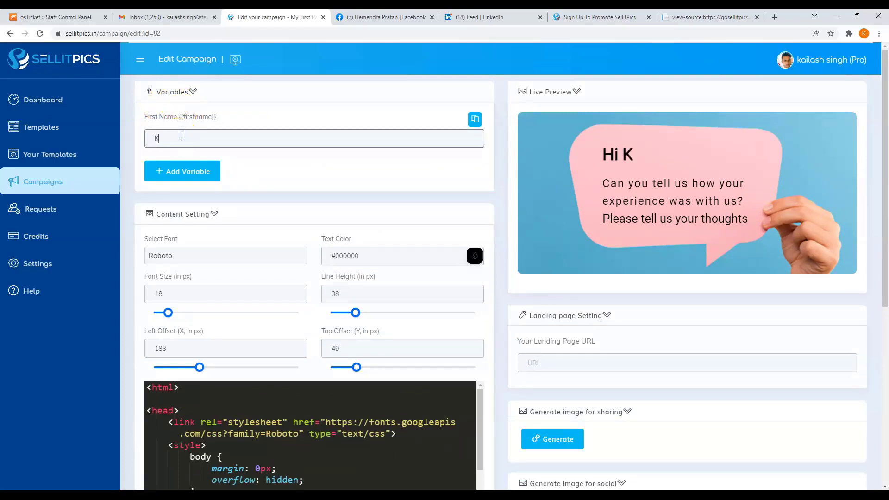
{"action": "type", "text": "ailash"}
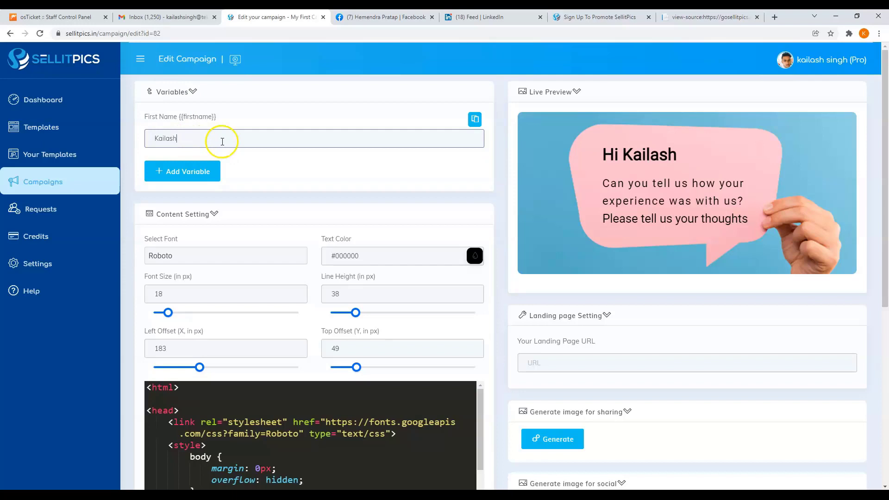
{"action": "mouse_move", "coordinate": [165, 102]}
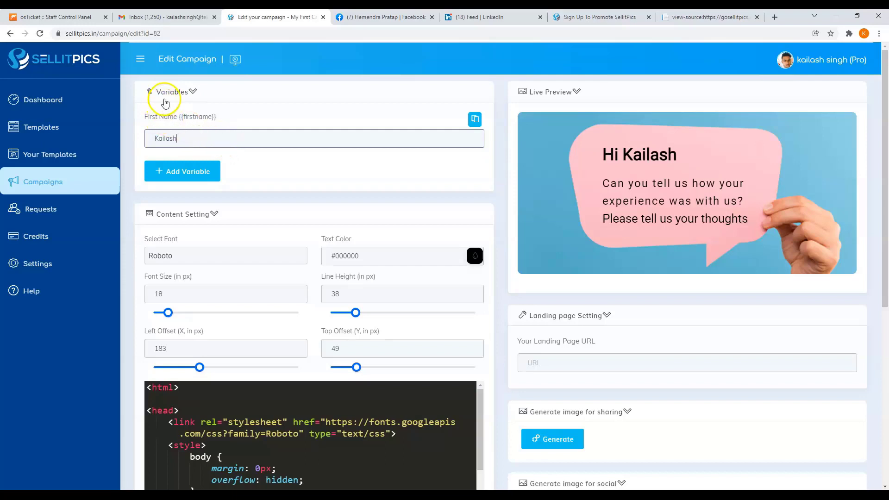
{"action": "mouse_move", "coordinate": [212, 148]}
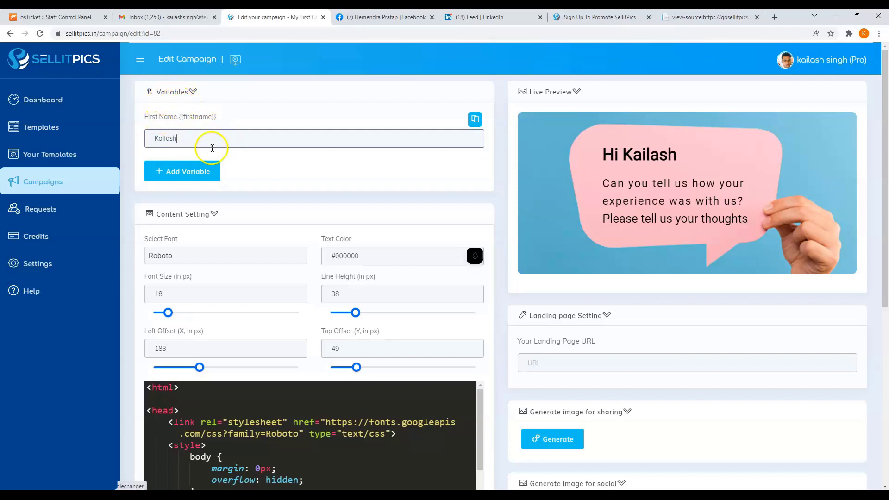
{"action": "left_click", "coordinate": [181, 171]}
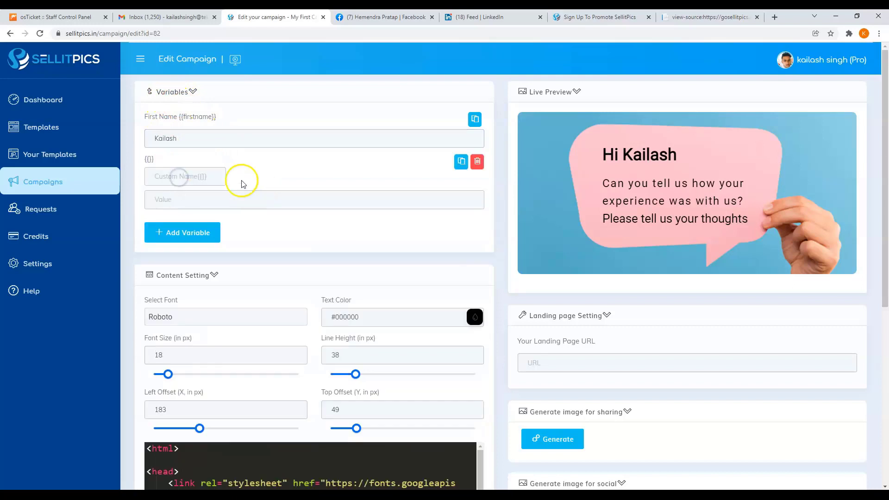
{"action": "type", "text": "last"}
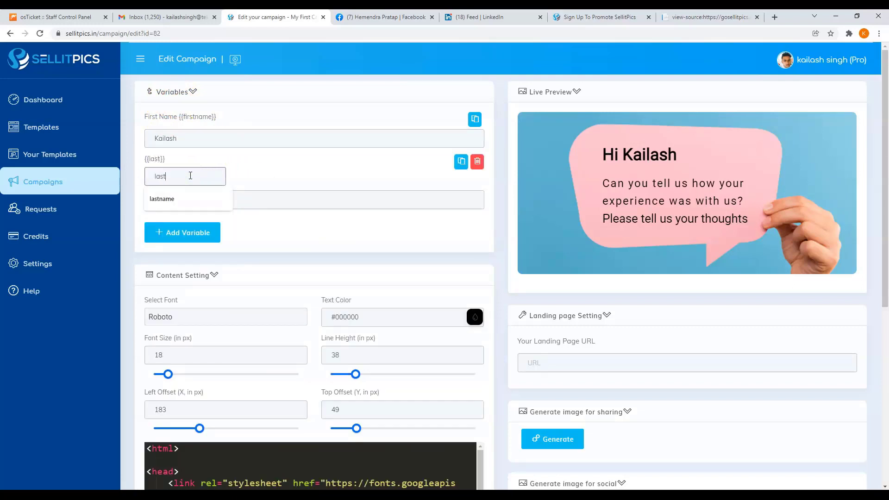
{"action": "left_click", "coordinate": [161, 199]}
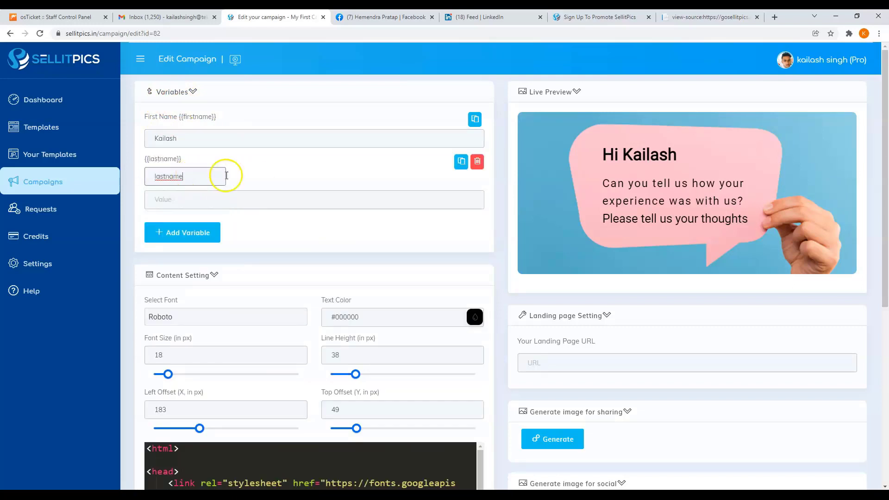
{"action": "type", "text": "Si"}
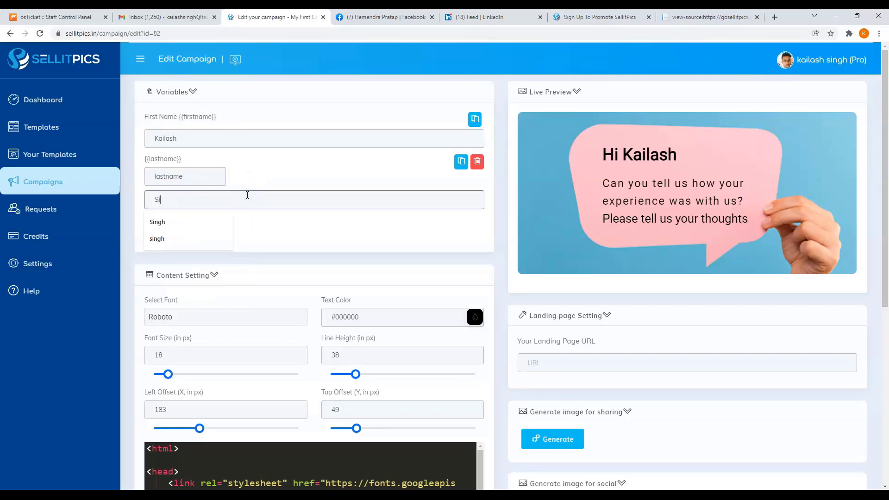
{"action": "left_click", "coordinate": [156, 222]}
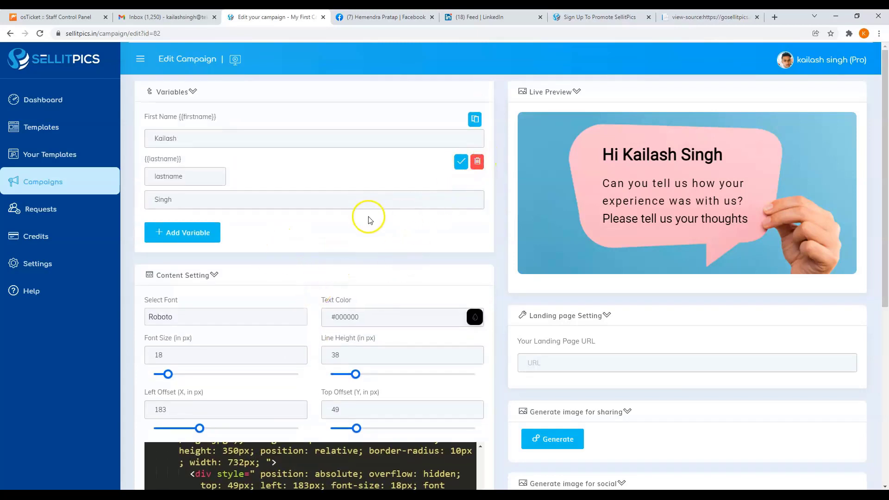
{"action": "left_click", "coordinate": [477, 161]}
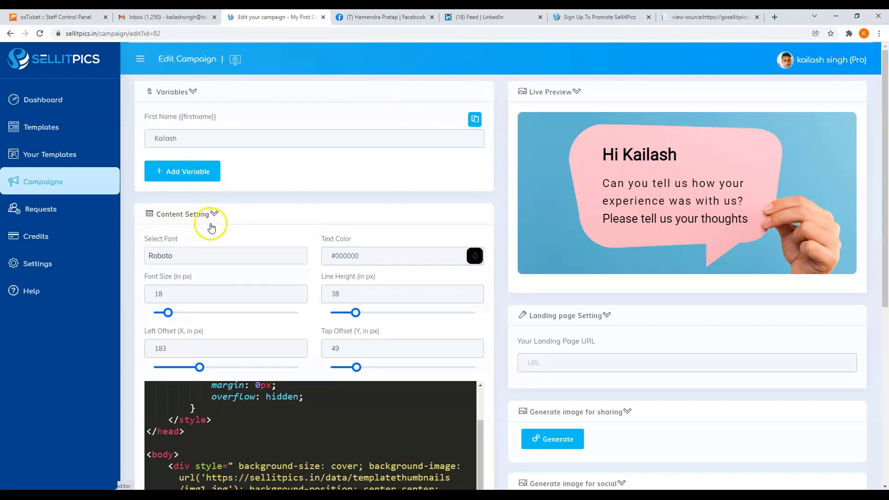
{"action": "left_click", "coordinate": [225, 256]}
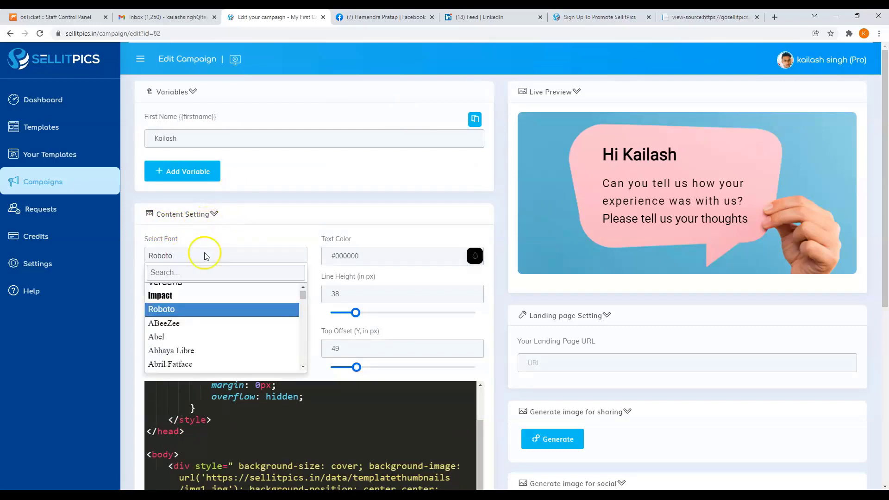
{"action": "scroll", "scroll_direction": "up", "scroll_amount": 3}
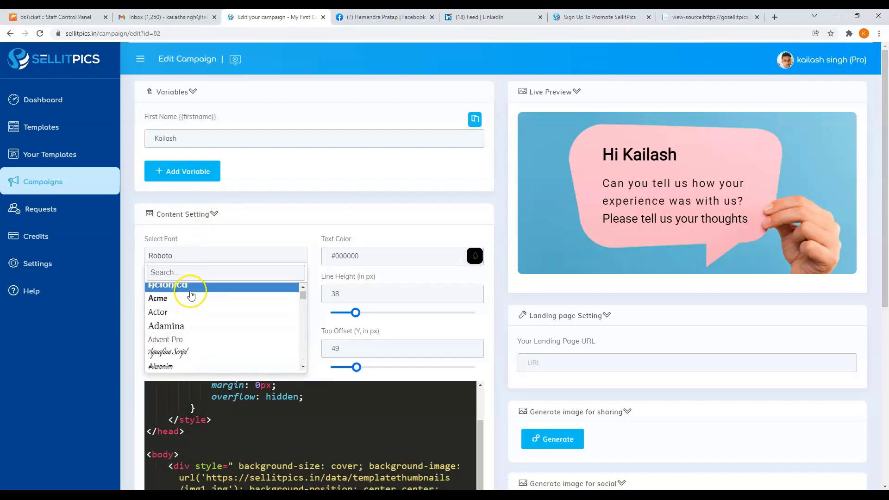
{"action": "left_click", "coordinate": [157, 297]}
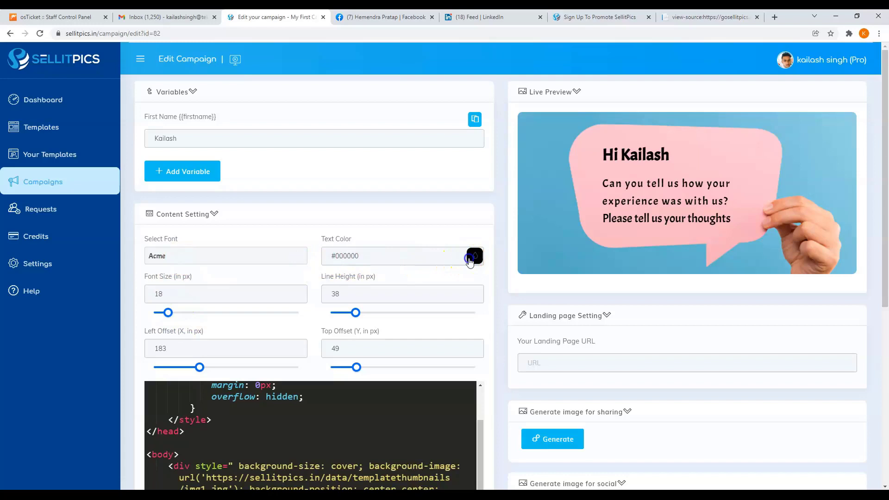
{"action": "left_click", "coordinate": [474, 256]}
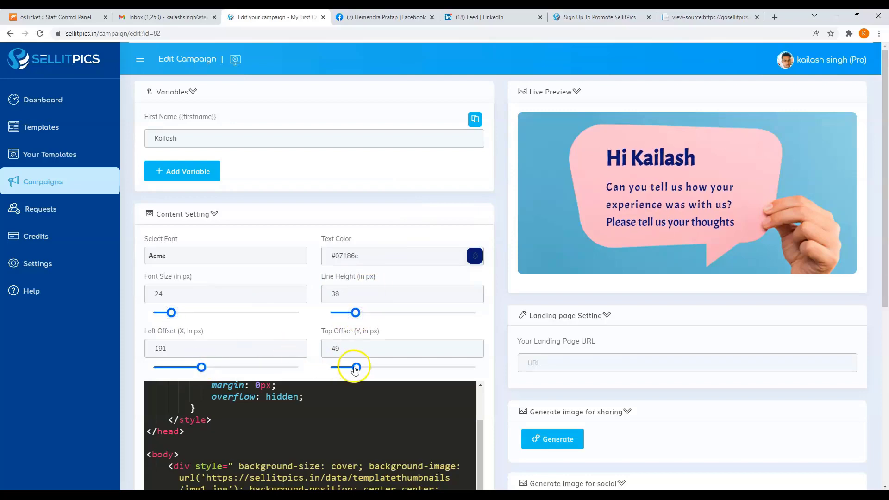
{"action": "scroll", "scroll_direction": "down", "scroll_amount": 3}
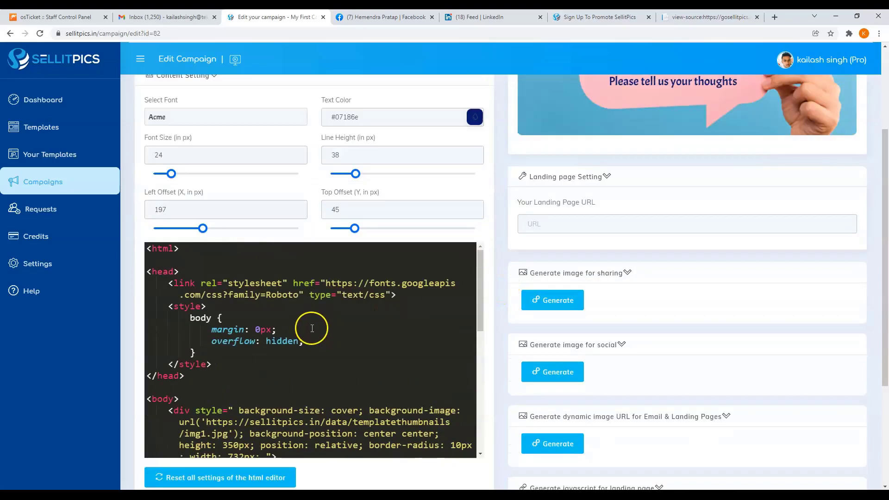
{"action": "scroll", "scroll_direction": "down", "scroll_amount": 3}
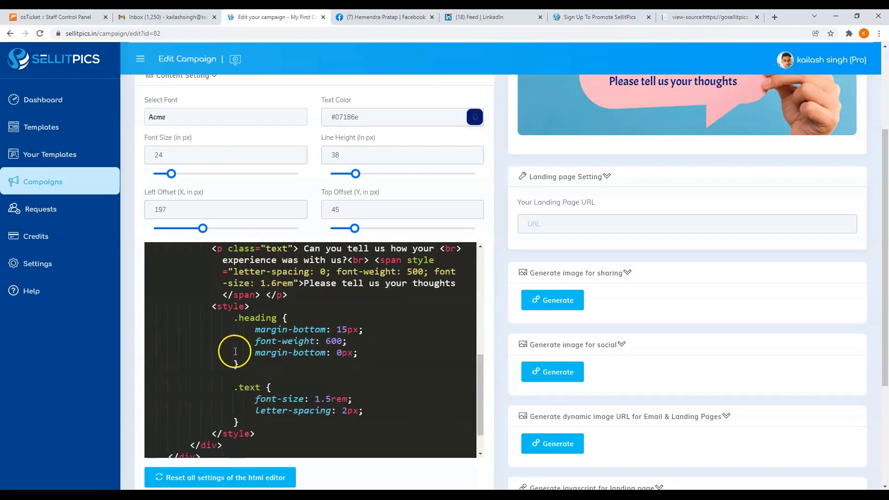
{"action": "scroll", "scroll_direction": "down", "scroll_amount": 3}
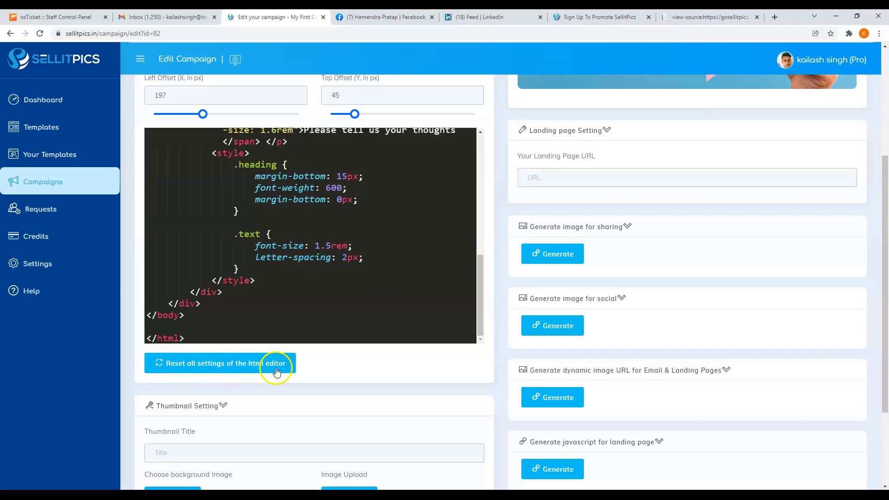
{"action": "scroll", "scroll_direction": "up", "scroll_amount": 3}
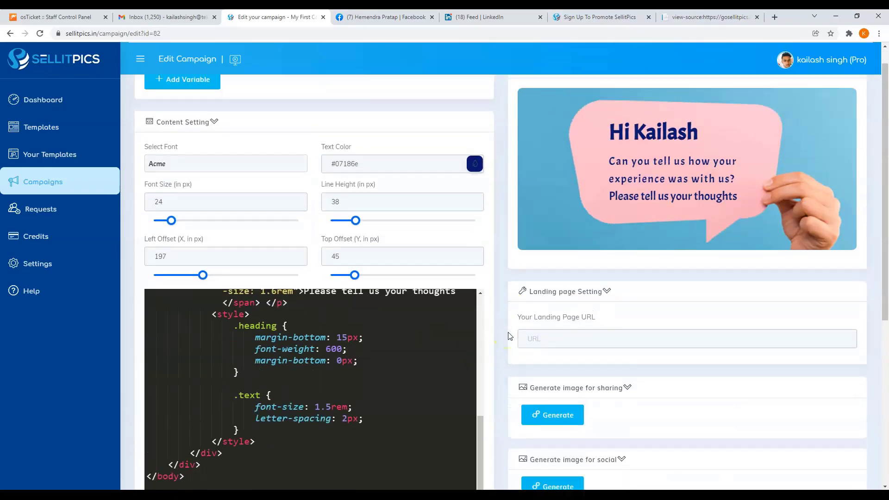
{"action": "scroll", "scroll_direction": "down", "scroll_amount": 3}
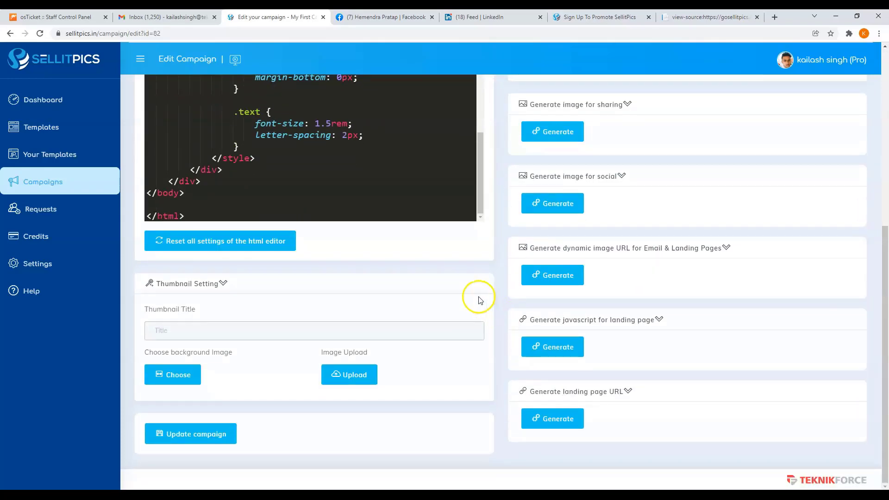
- Enter the thumbnail title 'this is NEW, you should try it!' with a rocket emoji
{"action": "left_click", "coordinate": [313, 331]}
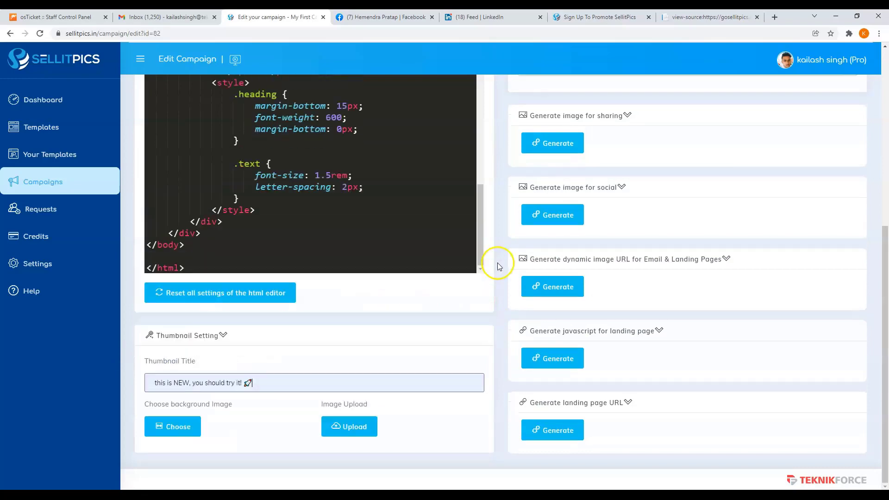
{"action": "scroll", "scroll_direction": "up", "scroll_amount": 3}
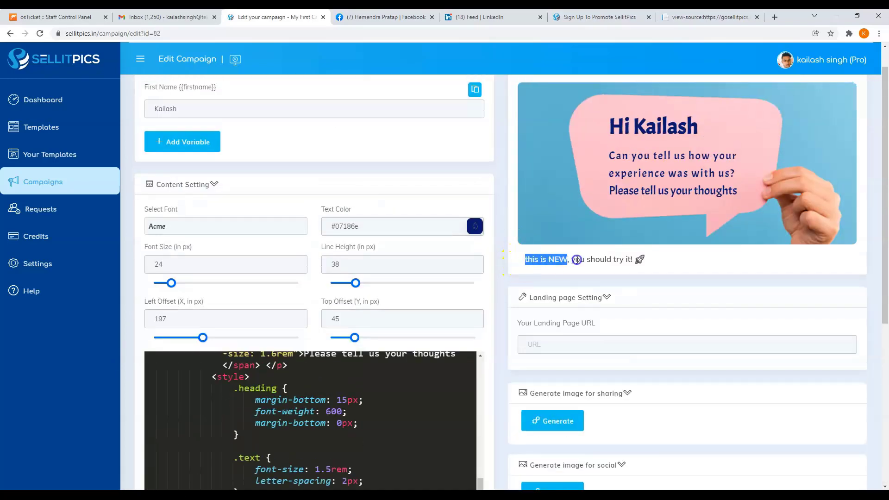
{"action": "left_click", "coordinate": [495, 272]}
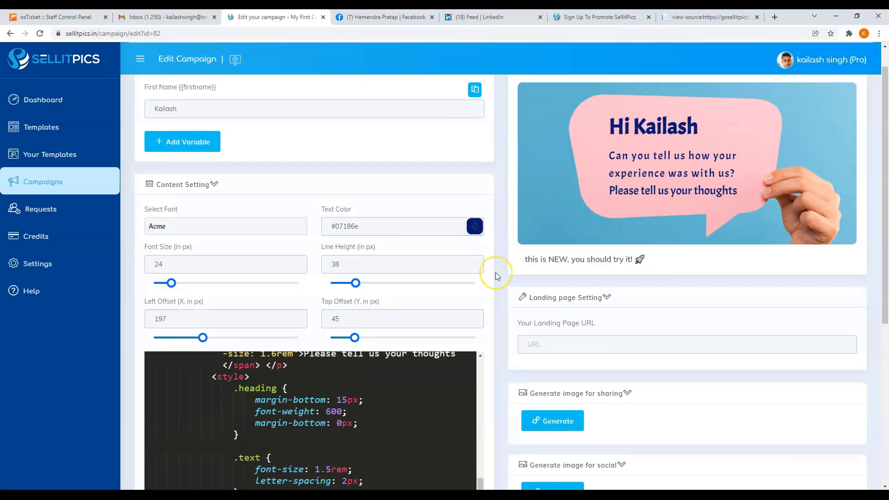
{"action": "scroll", "scroll_direction": "down", "scroll_amount": 3}
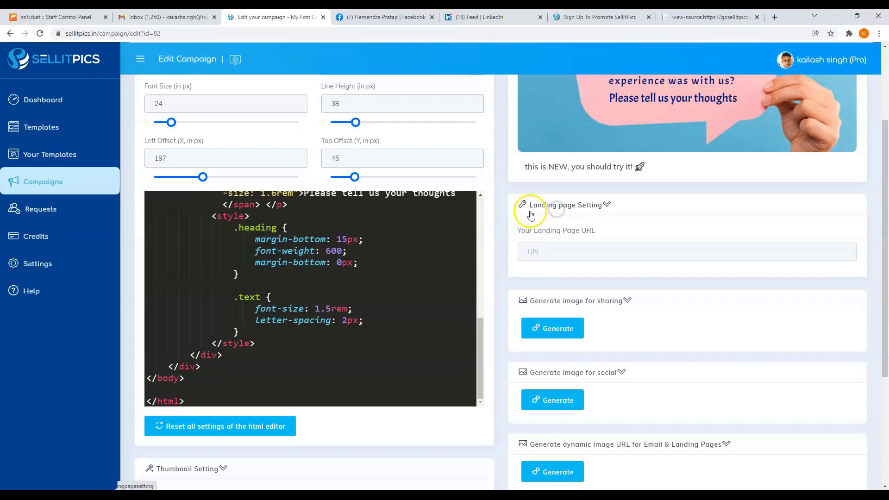
{"action": "left_click", "coordinate": [536, 252]}
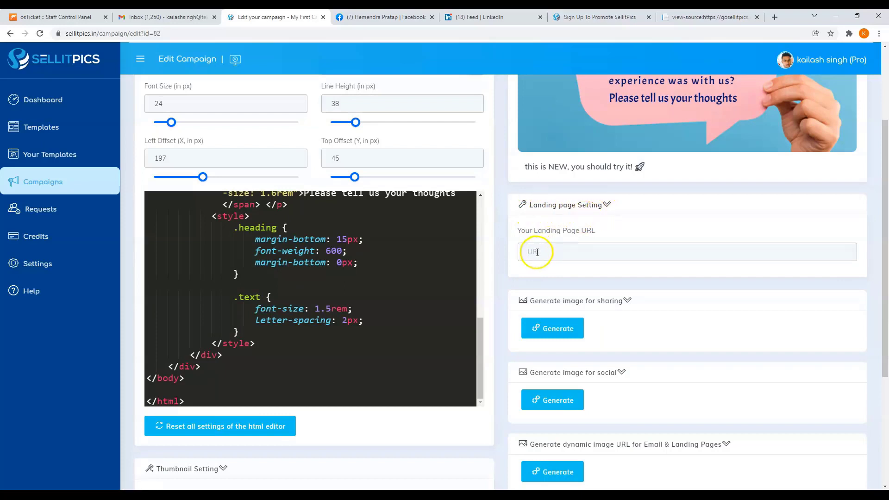
{"action": "type", "text": "https://gosellitpics.in/affiliate"}
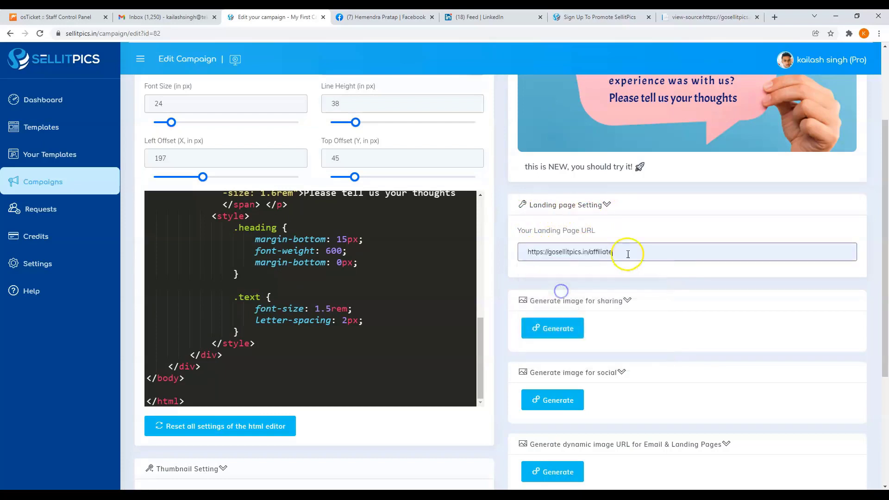
{"action": "type", "text": "page"}
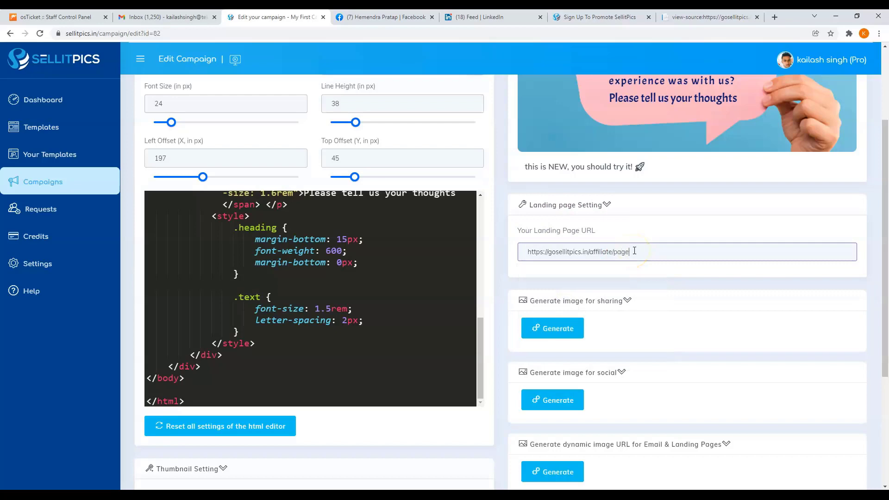
{"action": "scroll", "scroll_direction": "down", "scroll_amount": 3}
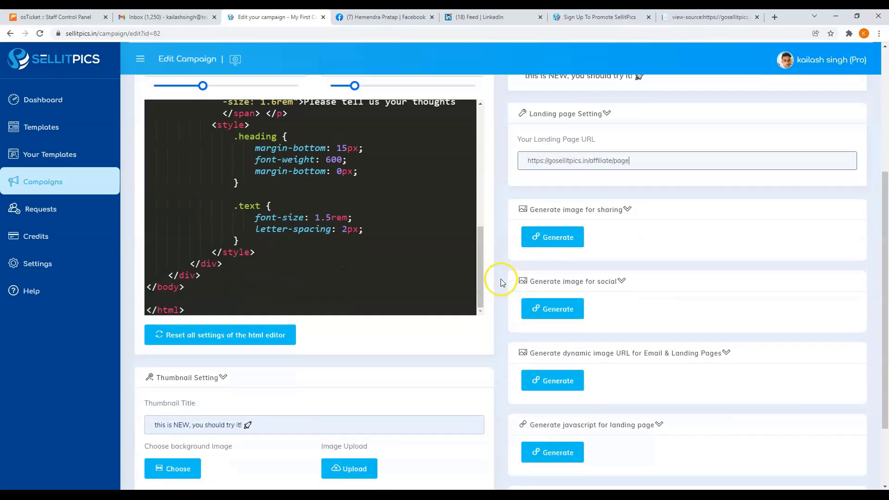
{"action": "scroll", "scroll_direction": "down", "scroll_amount": 3}
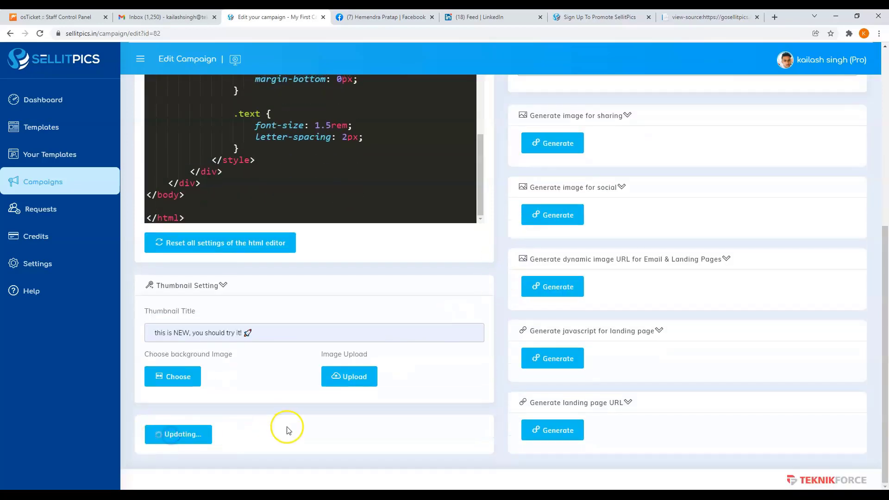
{"action": "left_click", "coordinate": [177, 434]}
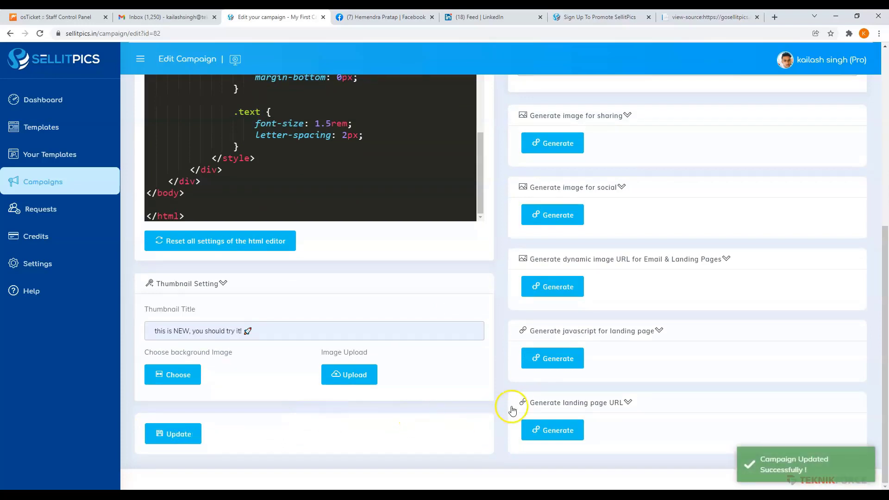
{"action": "scroll", "scroll_direction": "down", "scroll_amount": 3}
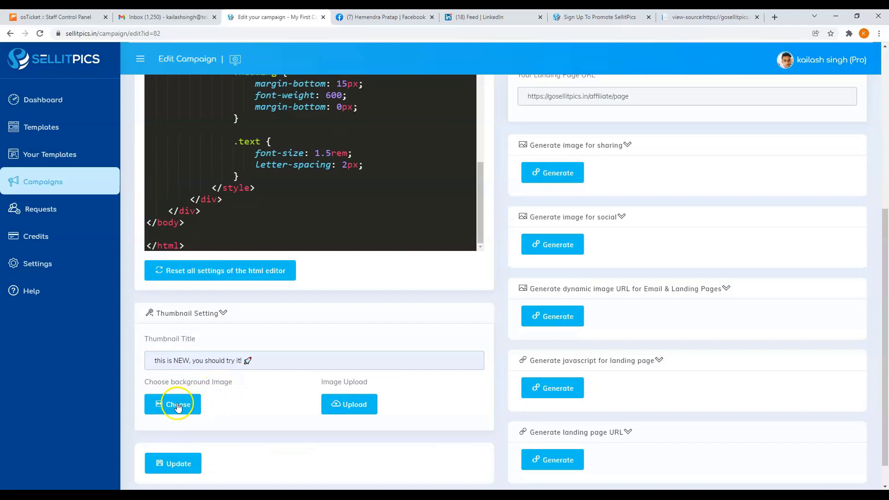
- Choose the denim-shirt man background, set Left Offset 60, update, and return to Campaigns
{"action": "left_click", "coordinate": [177, 404]}
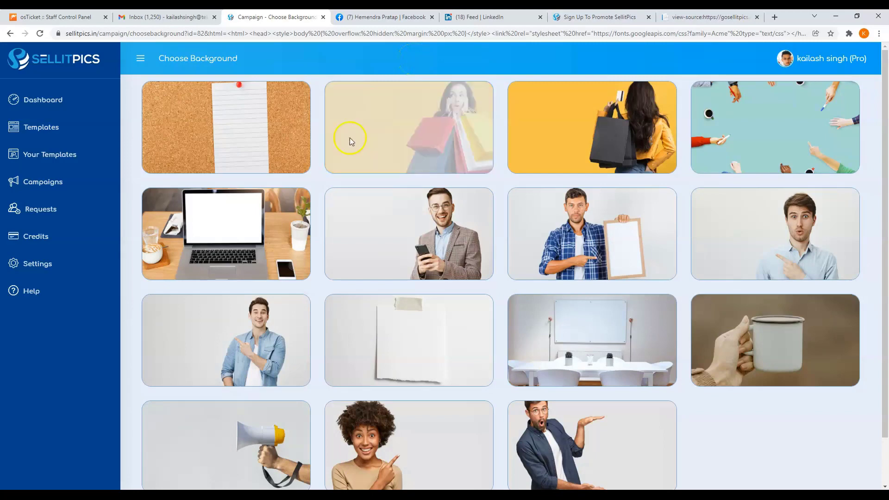
{"action": "left_click", "coordinate": [225, 340]}
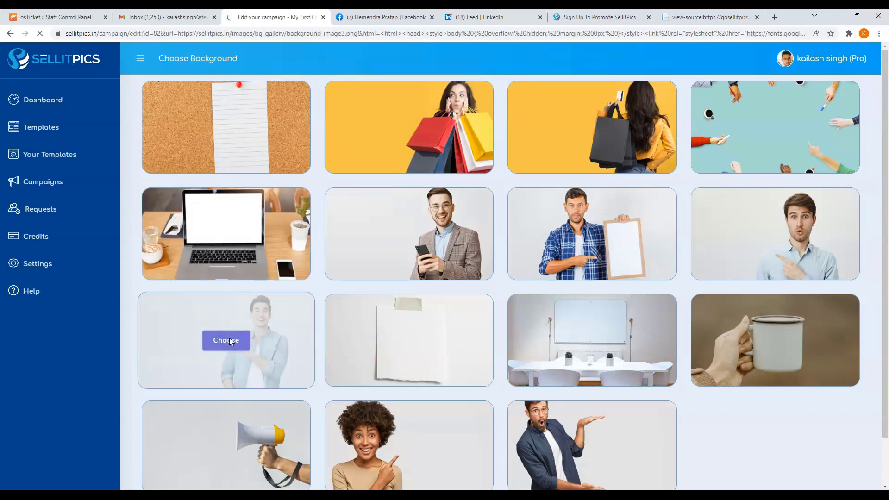
{"action": "left_click", "coordinate": [226, 340]}
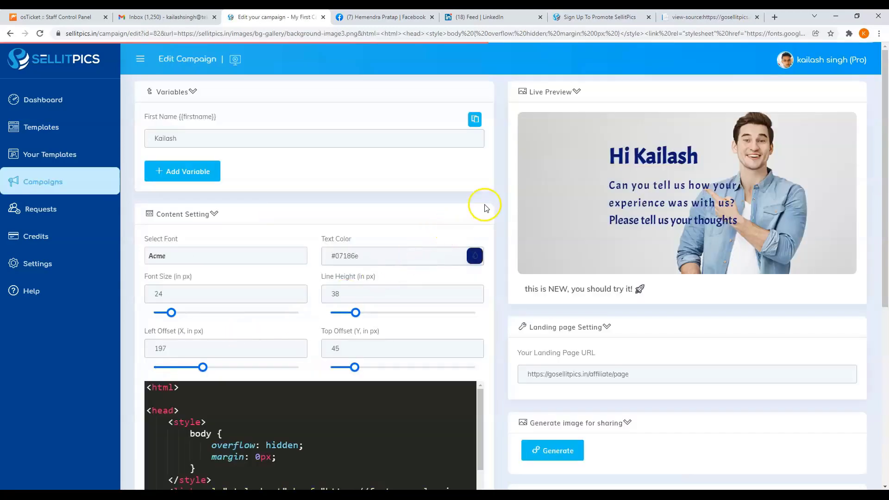
{"action": "mouse_move", "coordinate": [171, 312]}
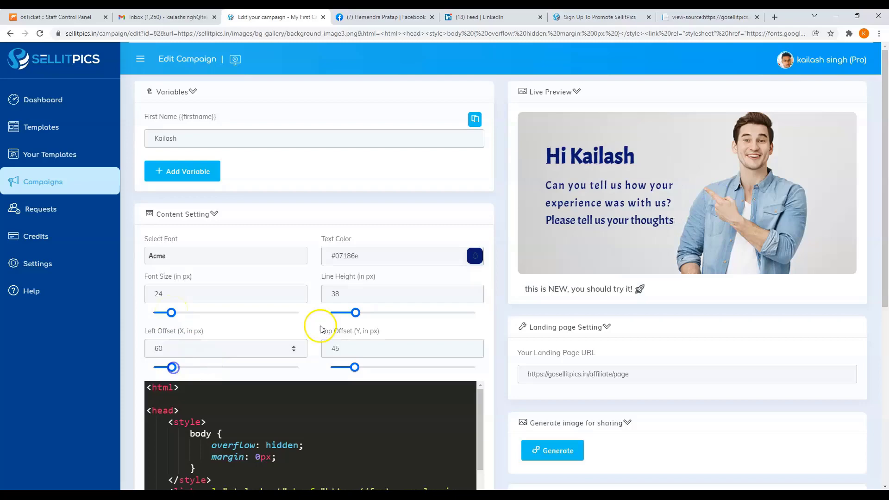
{"action": "scroll", "scroll_direction": "up", "scroll_amount": 3}
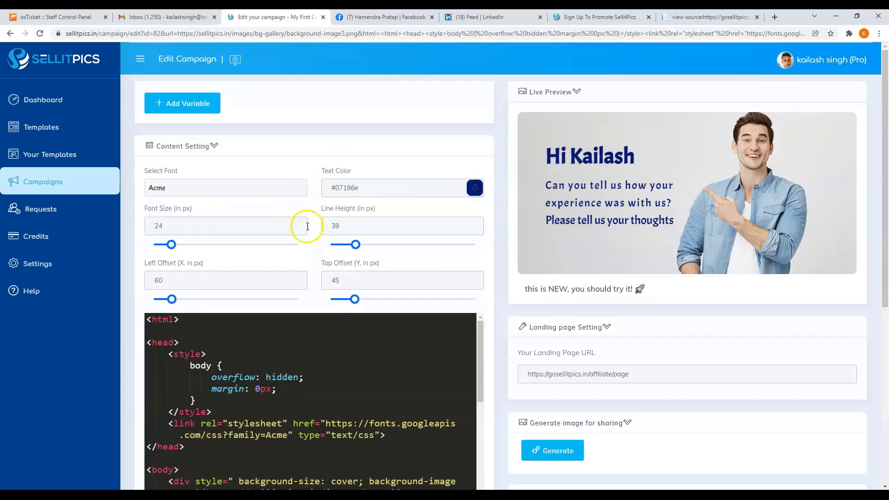
{"action": "scroll", "scroll_direction": "down", "scroll_amount": 3}
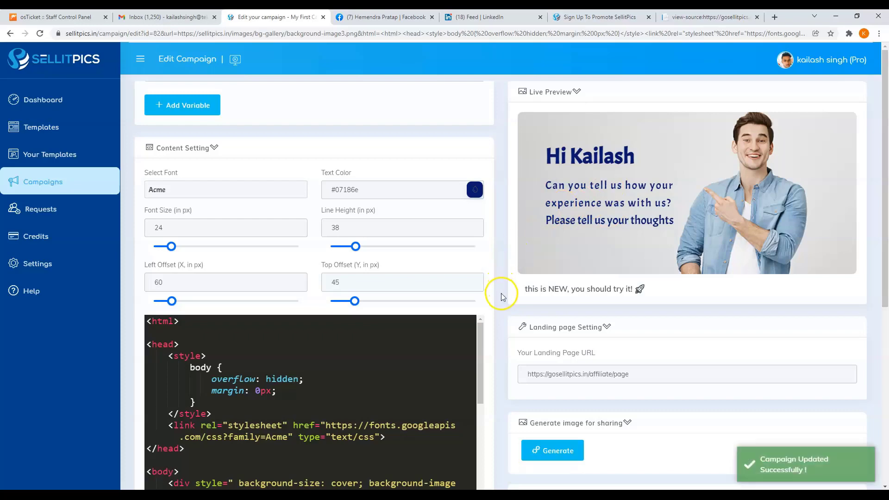
{"action": "scroll", "scroll_direction": "down", "scroll_amount": 3}
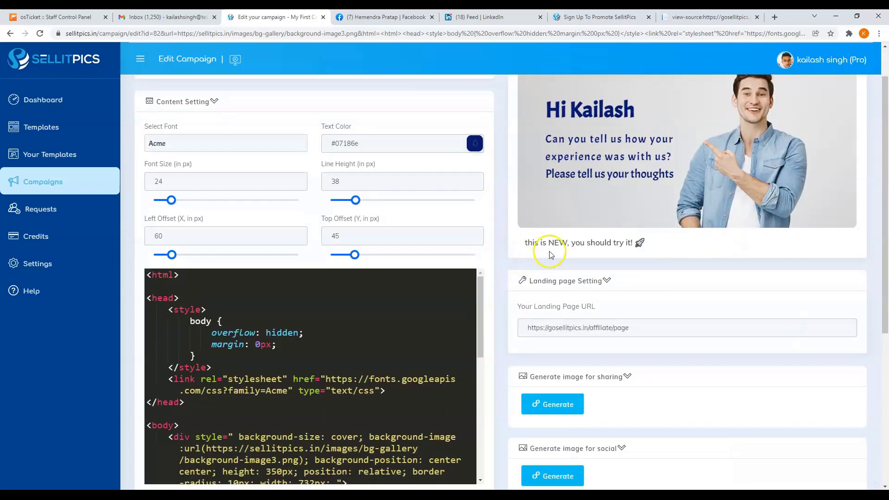
{"action": "left_click", "coordinate": [42, 182]}
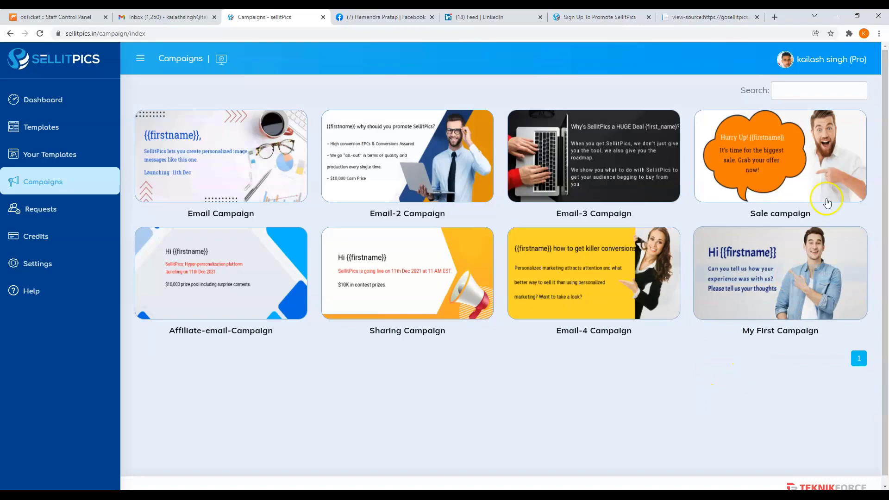
- Search for and delete the Sale campaign, then edit My First Campaign
{"action": "type", "text": "m"}
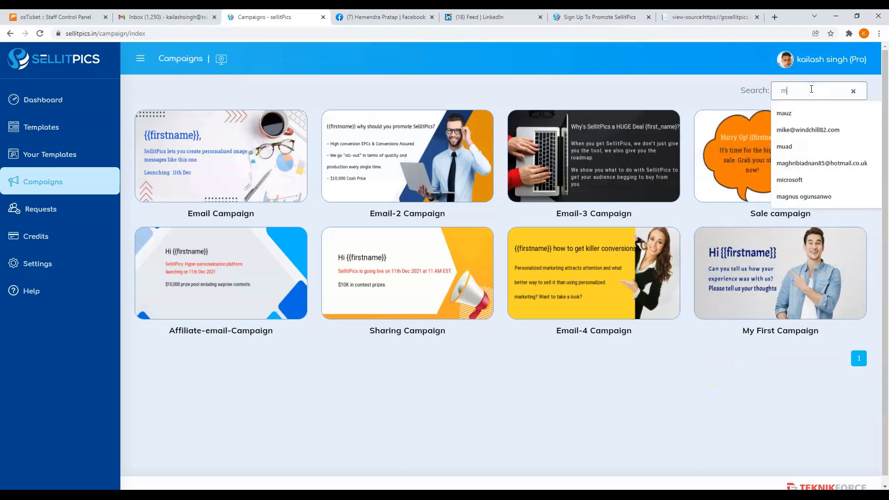
{"action": "left_click", "coordinate": [851, 91]}
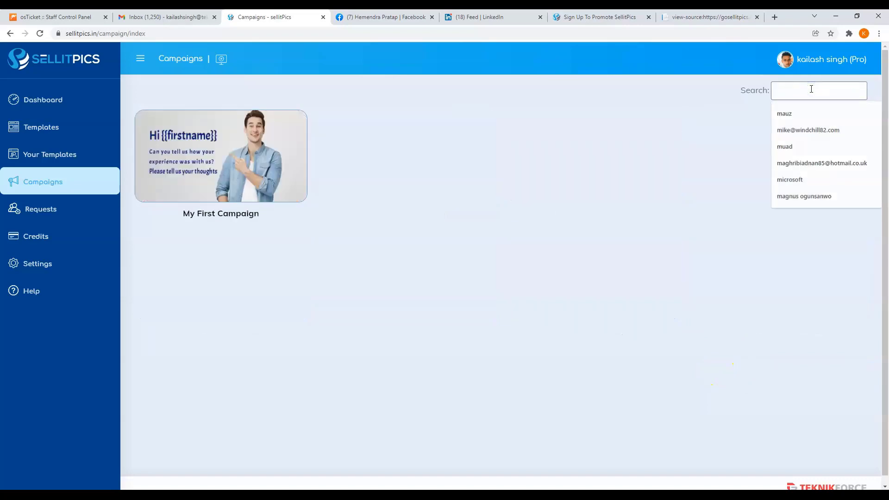
{"action": "type", "text": "sale"}
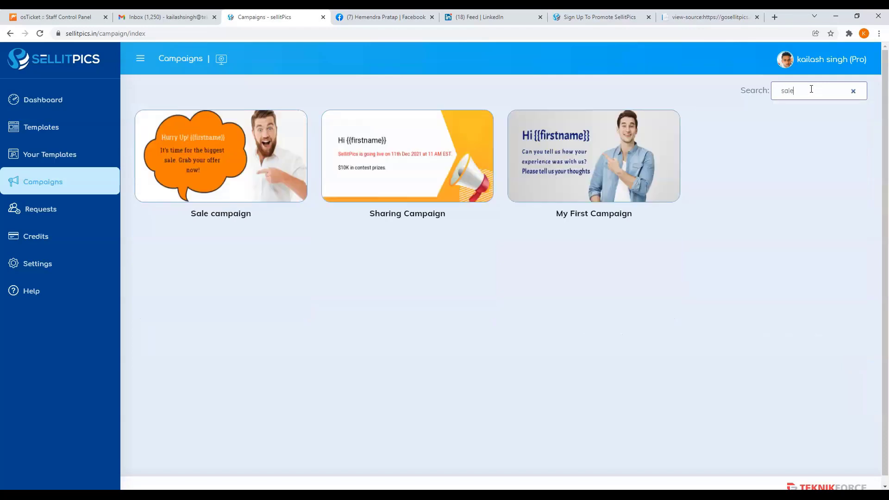
{"action": "left_click", "coordinate": [852, 90]}
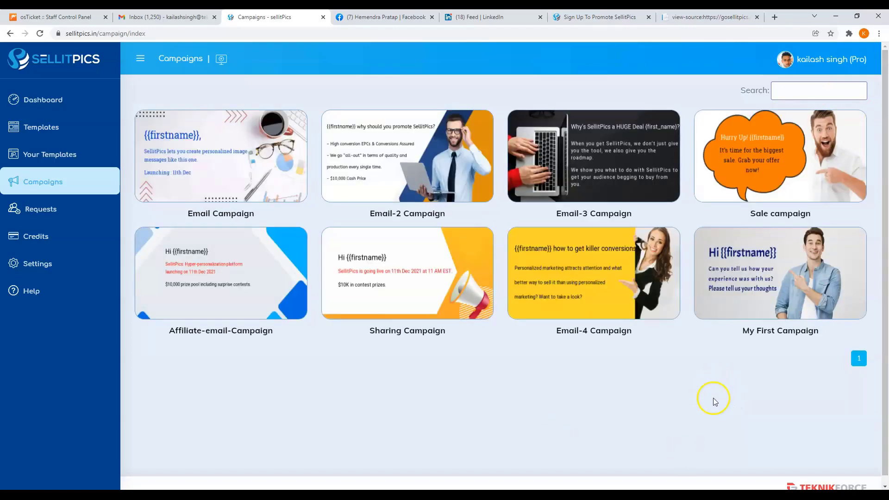
{"action": "mouse_move", "coordinate": [220, 59]}
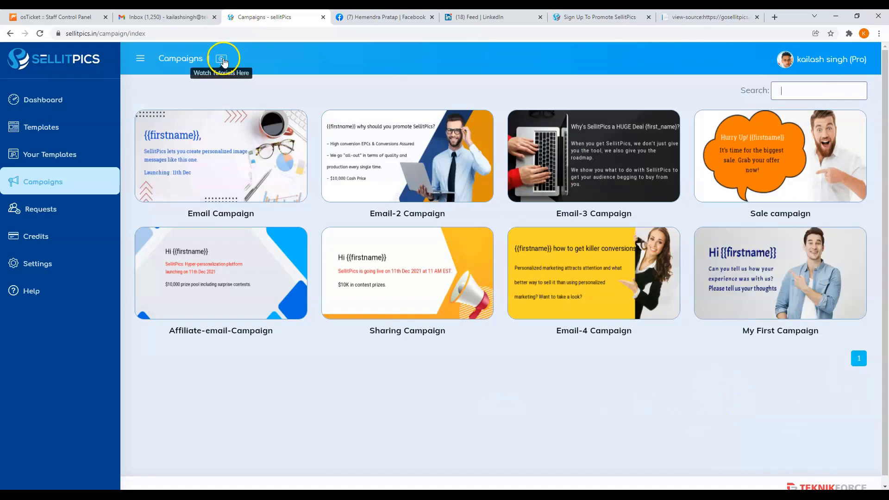
{"action": "mouse_move", "coordinate": [349, 115]}
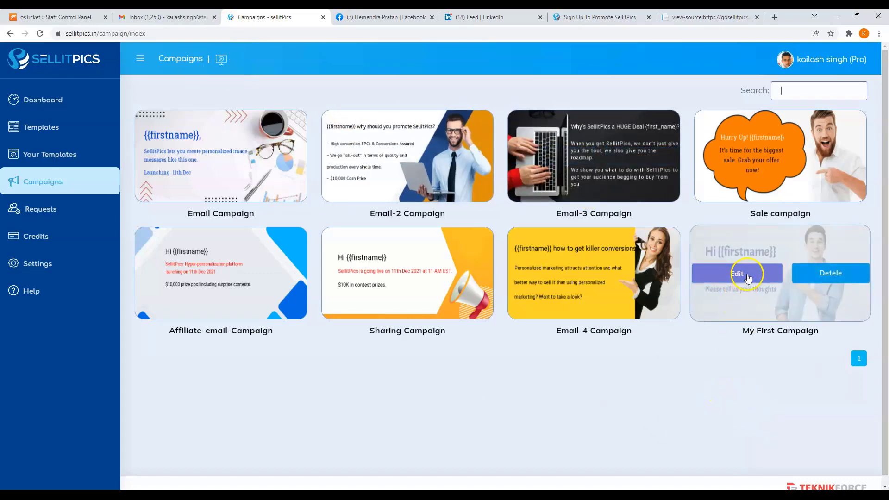
{"action": "mouse_move", "coordinate": [779, 156]}
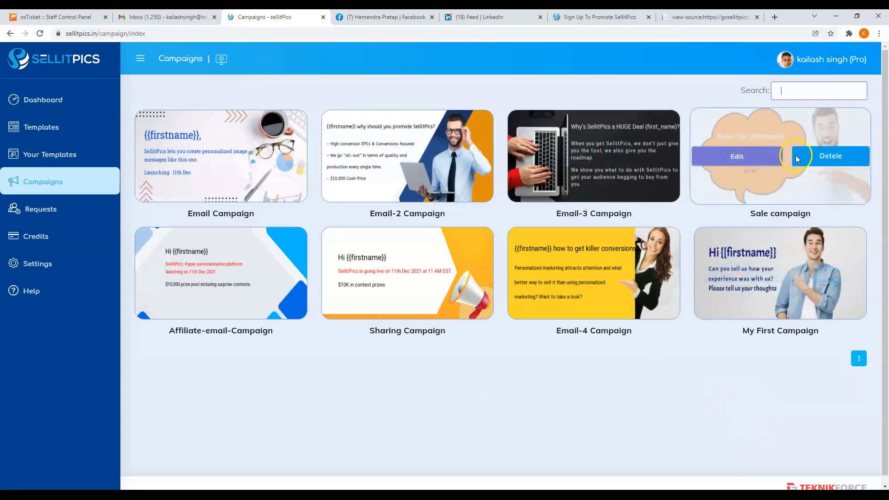
{"action": "left_click", "coordinate": [829, 156]}
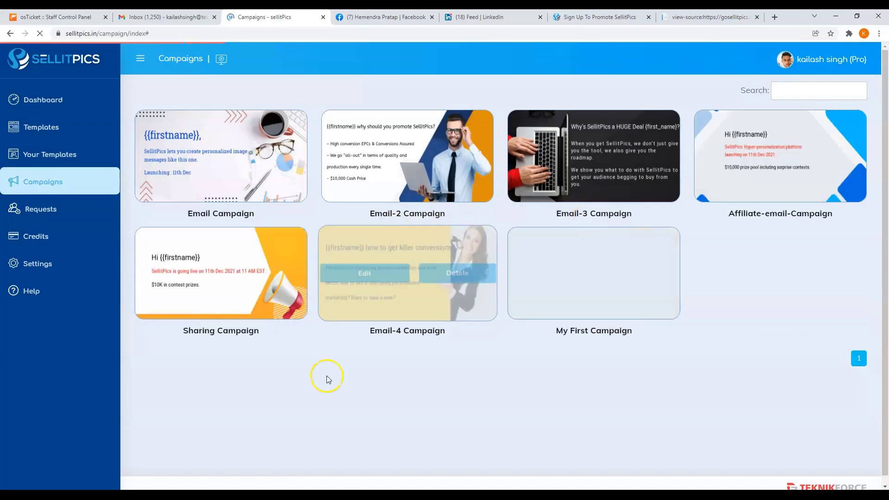
{"action": "mouse_move", "coordinate": [537, 288]}
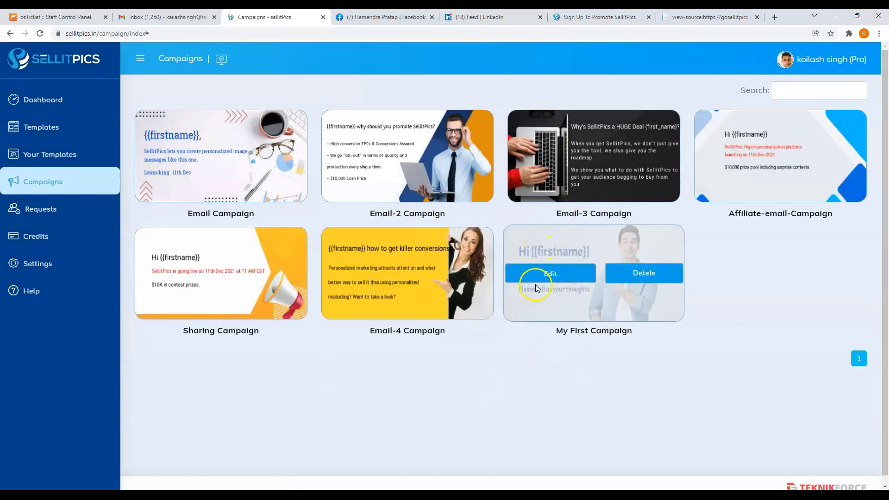
{"action": "left_click", "coordinate": [549, 273]}
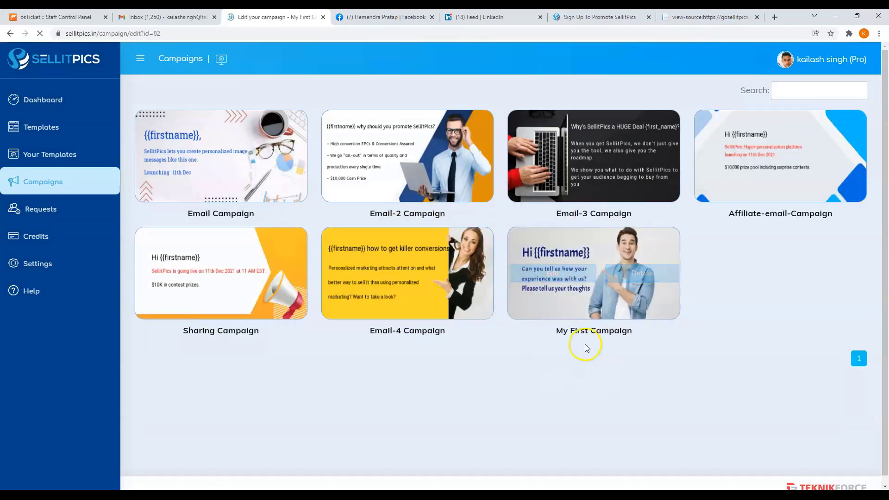
- Raise Font Size to 29 and Top Offset to 48, then update the campaign
{"action": "left_click", "coordinate": [594, 273]}
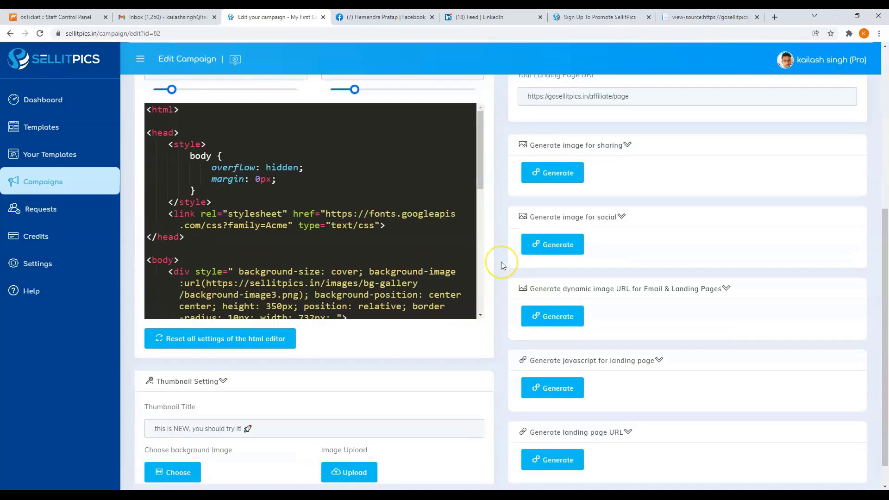
{"action": "scroll", "scroll_direction": "down", "scroll_amount": 3}
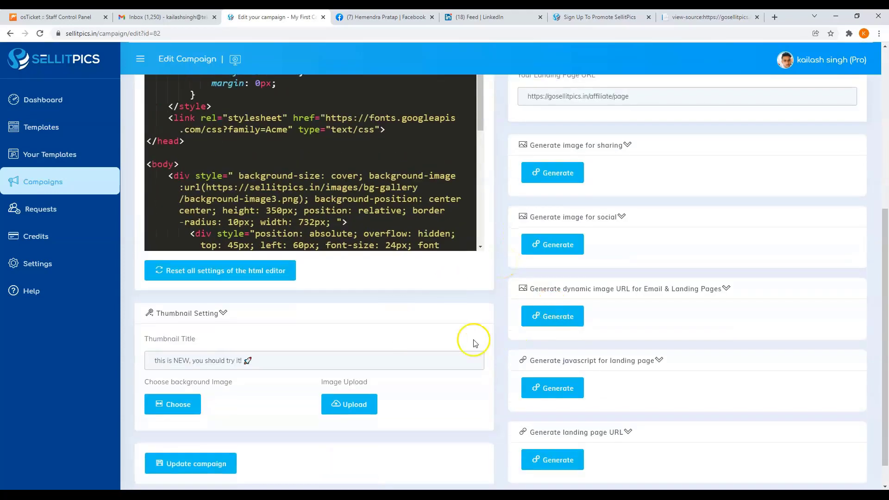
{"action": "mouse_move", "coordinate": [353, 391]}
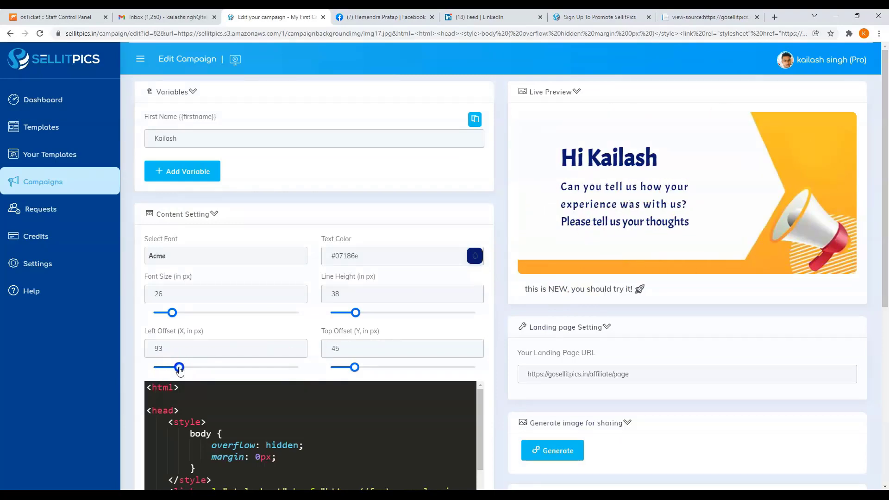
{"action": "scroll", "scroll_direction": "down", "scroll_amount": 3}
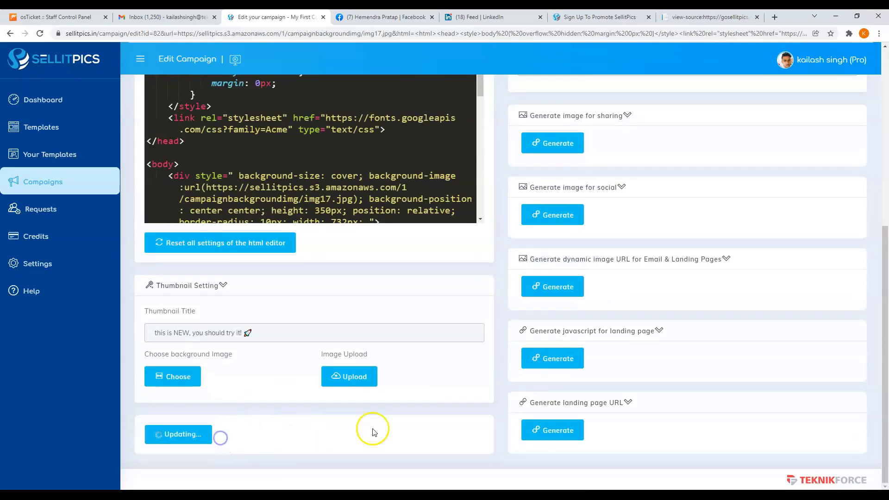
{"action": "mouse_move", "coordinate": [507, 368]}
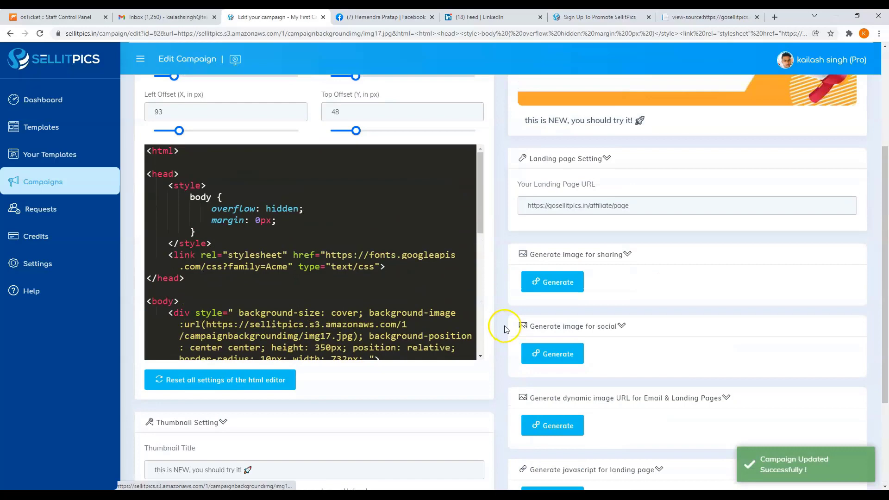
{"action": "scroll", "scroll_direction": "up", "scroll_amount": 3}
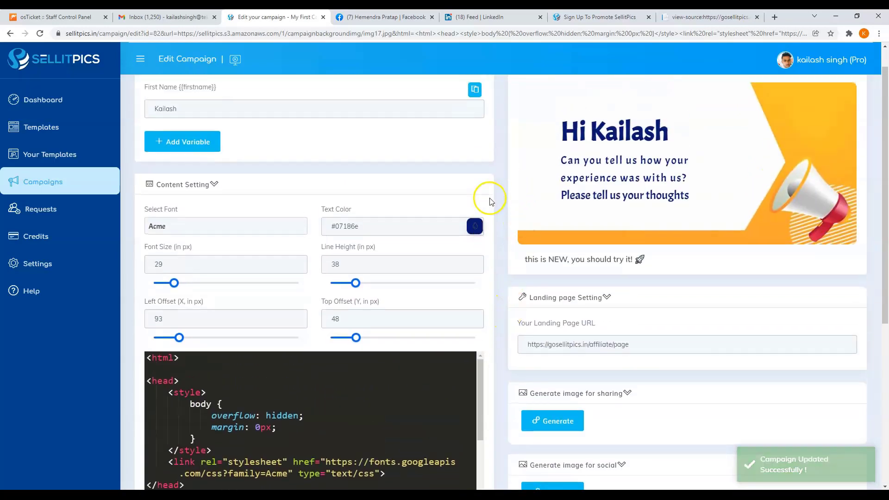
{"action": "scroll", "scroll_direction": "down", "scroll_amount": 3}
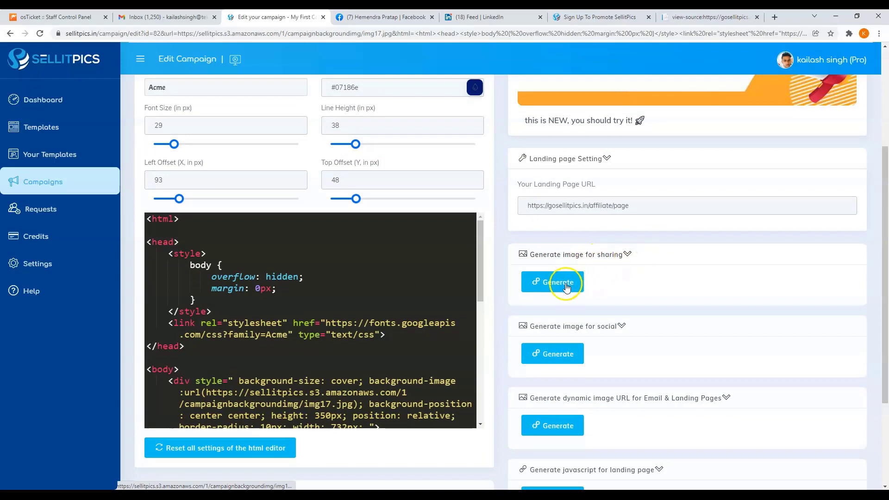
- Generate the sharing image, change the first name to Hemendra, and view 'Hi Hemendra'
{"action": "left_click", "coordinate": [551, 283]}
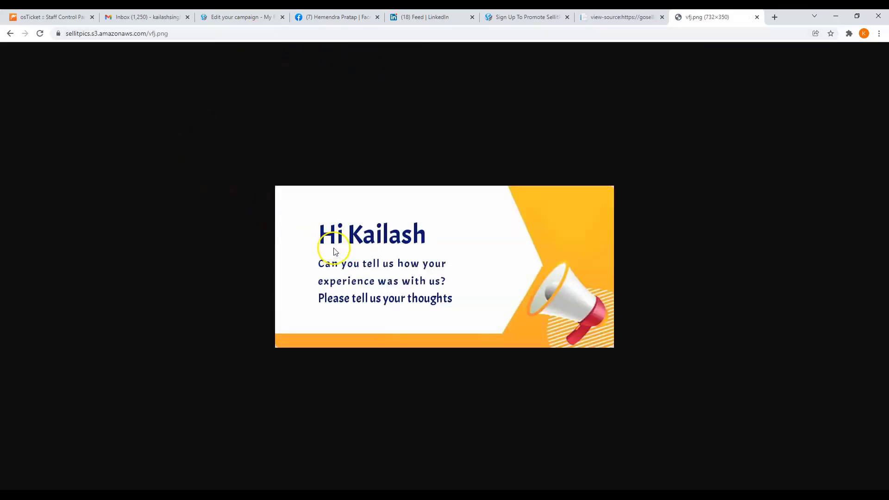
{"action": "left_click", "coordinate": [240, 16]}
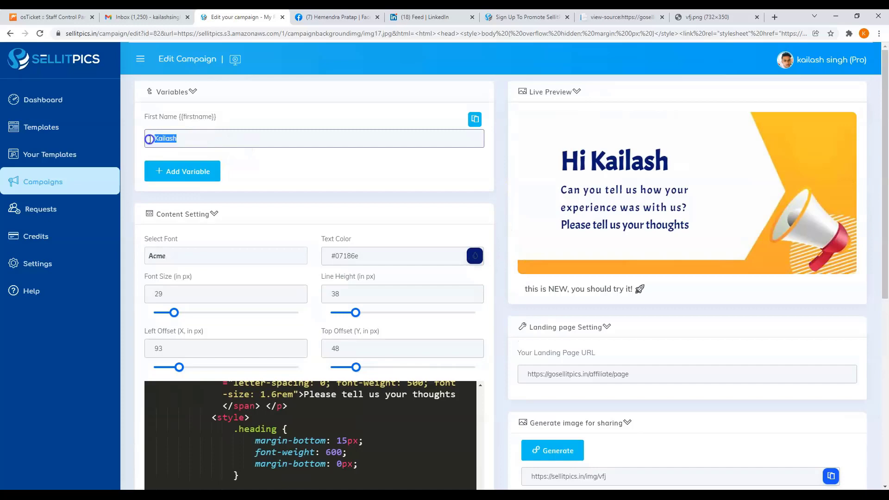
{"action": "type", "text": "Hemend"}
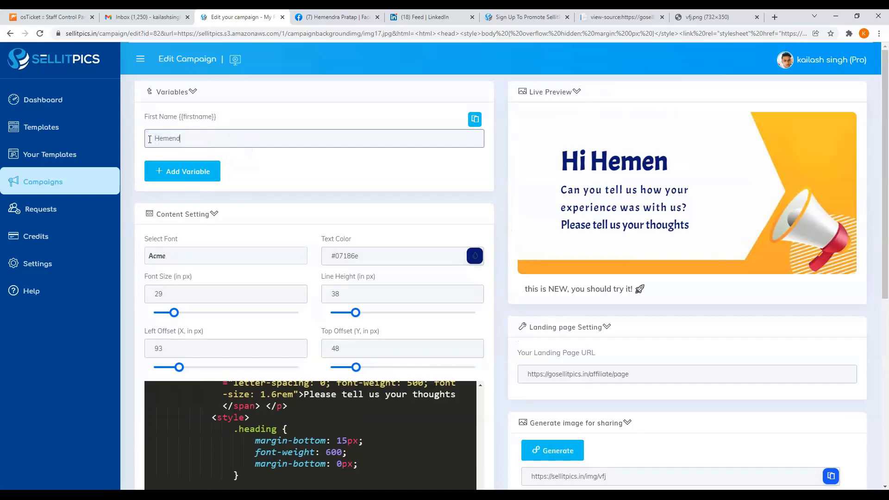
{"action": "scroll", "scroll_direction": "down", "scroll_amount": 3}
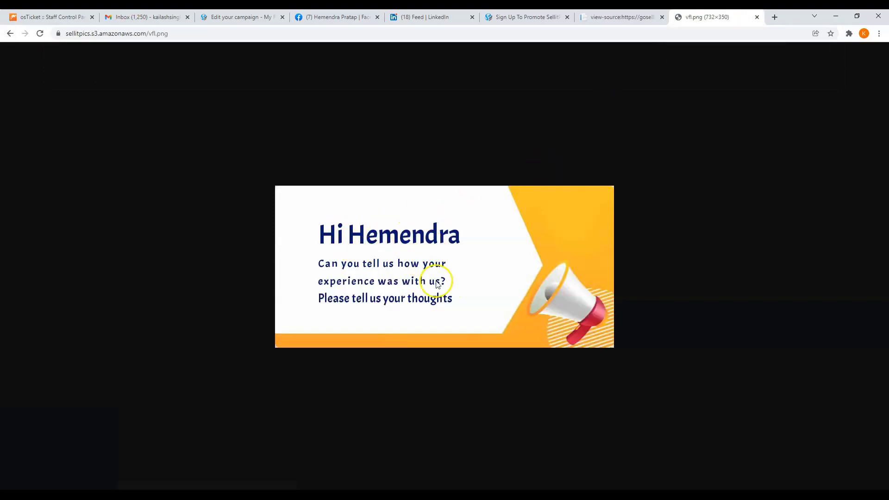
{"action": "left_click", "coordinate": [240, 17]}
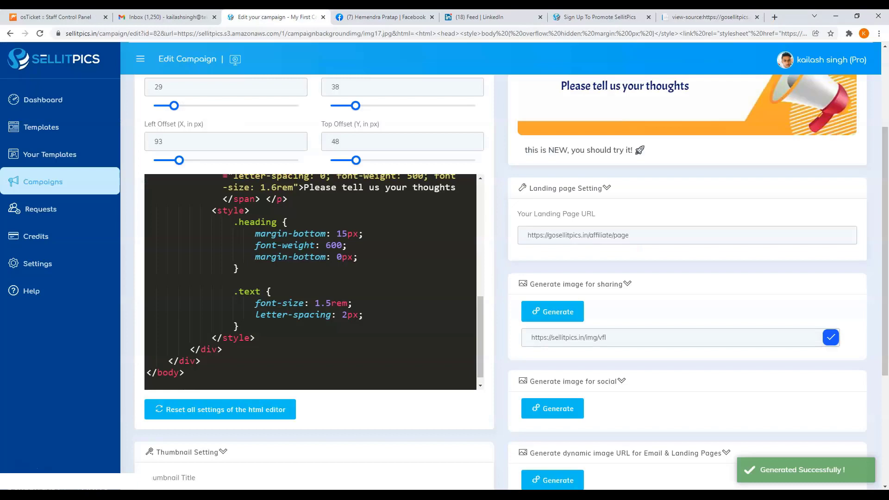
- Generate the social image link, copy it, and switch to Hemendra's Facebook chat
{"action": "scroll", "scroll_direction": "down", "scroll_amount": 3}
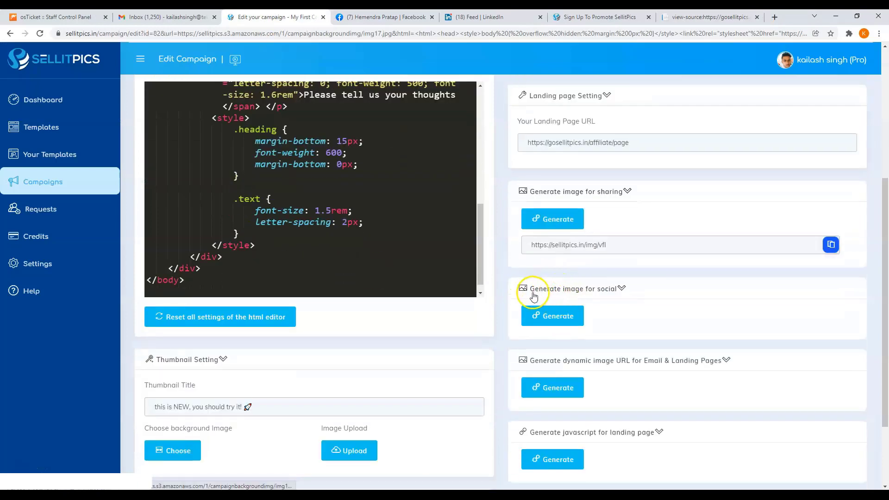
{"action": "left_click", "coordinate": [551, 316]}
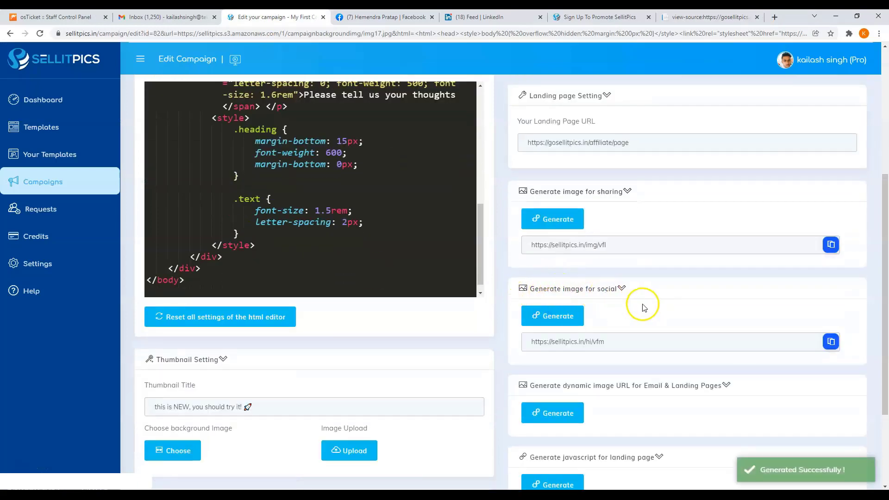
{"action": "left_click", "coordinate": [831, 341]}
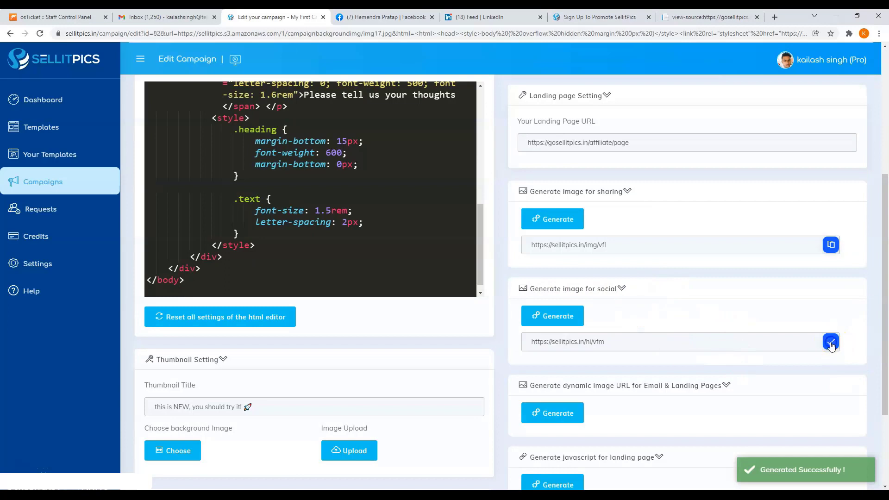
{"action": "left_click", "coordinate": [384, 17]}
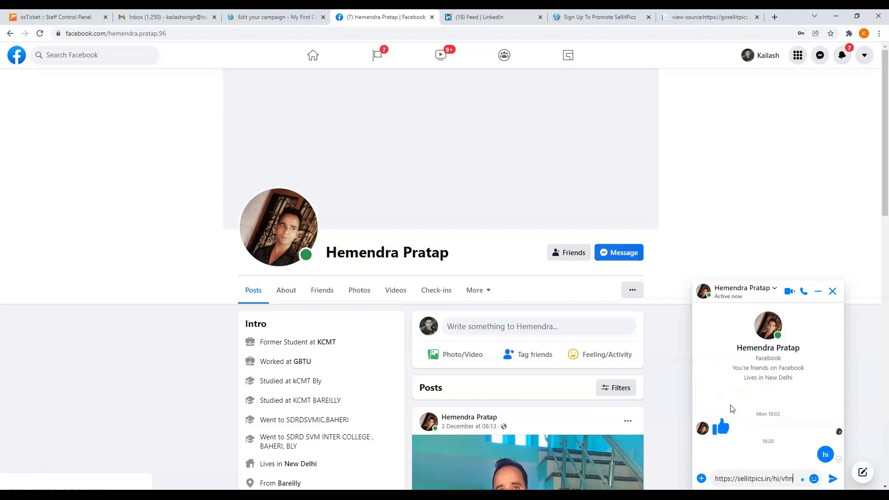
- Send the image link in Messenger so the Hi Hemendra preview shows, then follow it to the landing page
{"action": "left_click", "coordinate": [832, 478]}
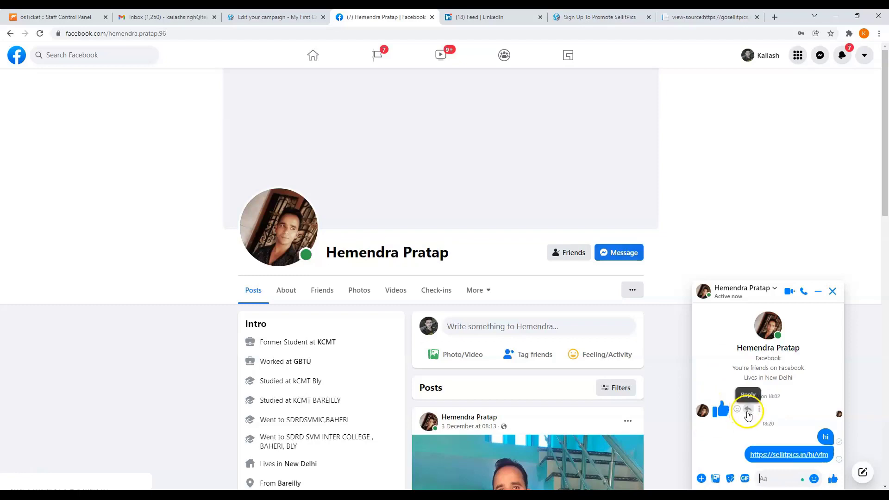
{"action": "scroll", "scroll_direction": "down", "scroll_amount": 3}
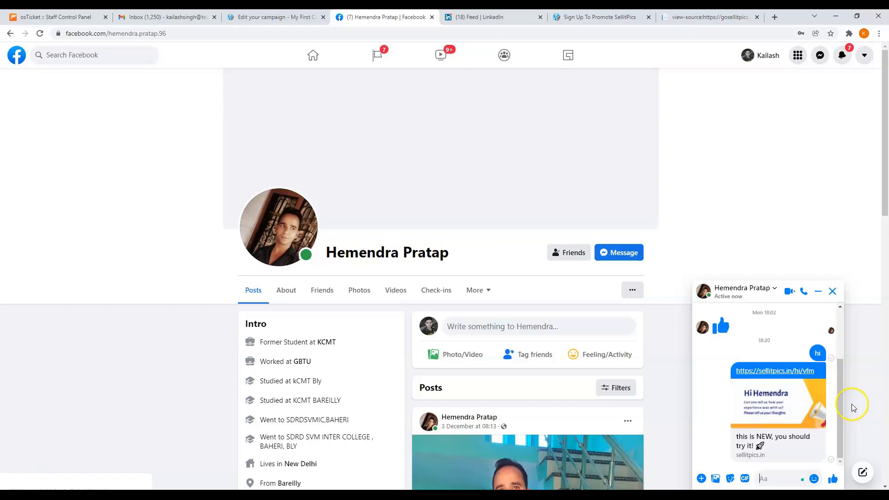
{"action": "mouse_move", "coordinate": [785, 401]}
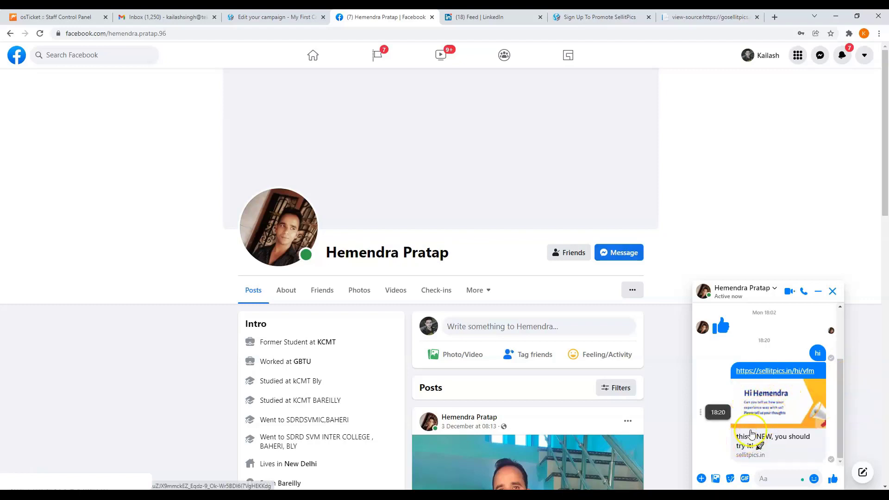
{"action": "left_click", "coordinate": [777, 371]}
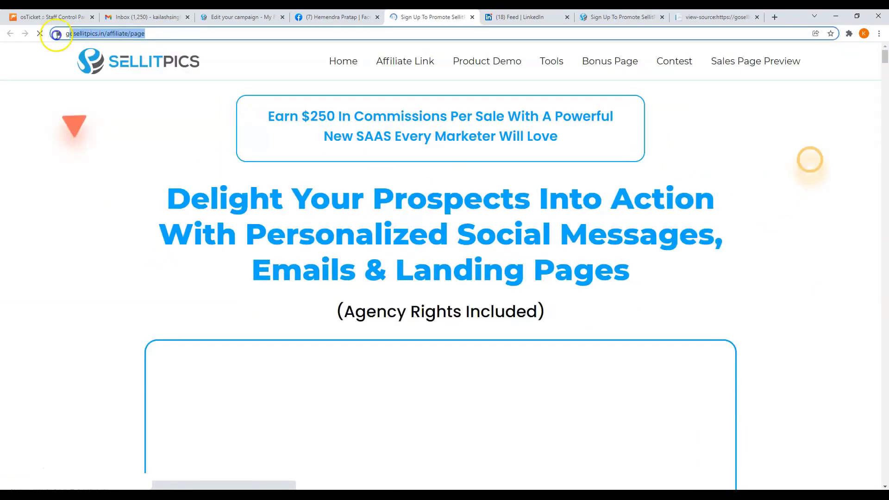
{"action": "left_click", "coordinate": [240, 16]}
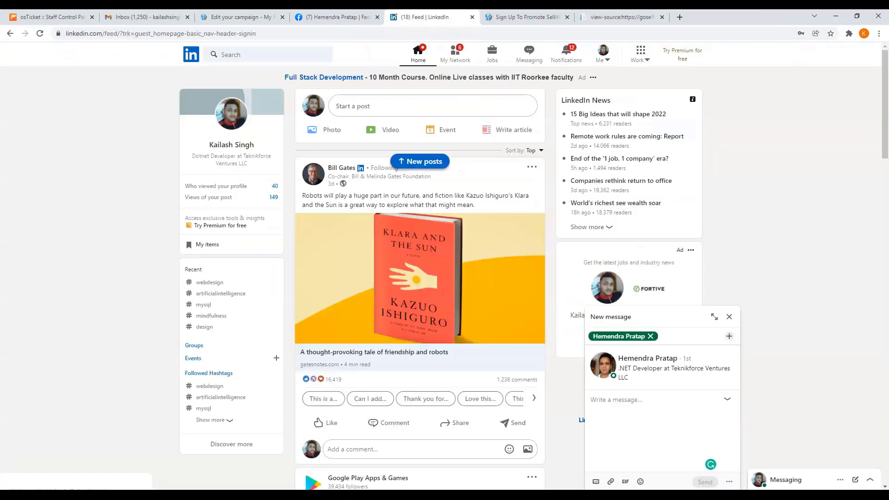
{"action": "type", "text": "https://sellitpics.in/hi/vfm"}
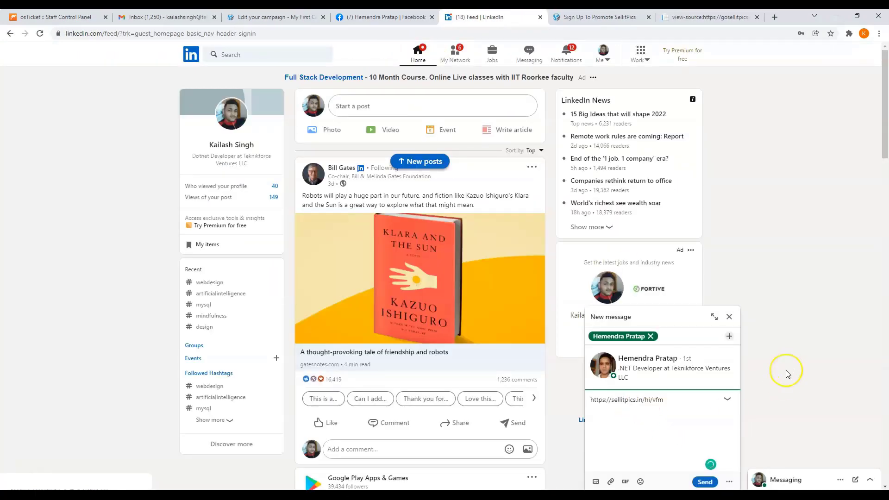
{"action": "left_click", "coordinate": [647, 367]}
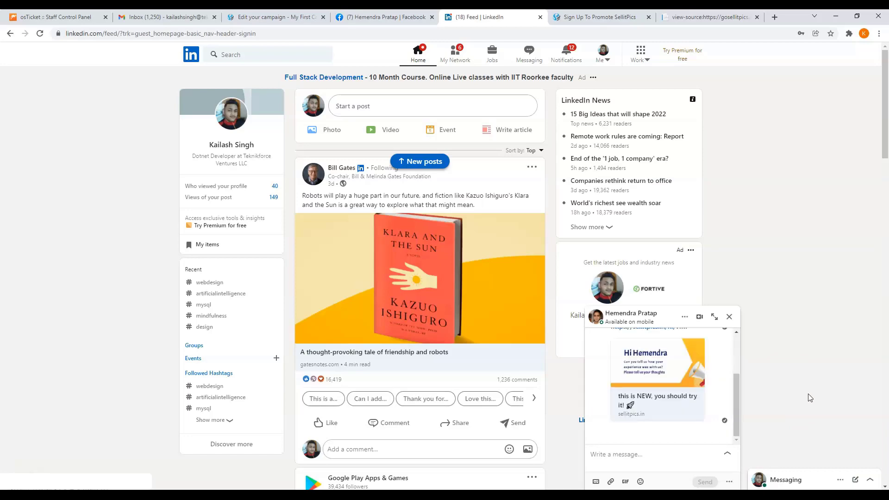
{"action": "left_click", "coordinate": [656, 400]}
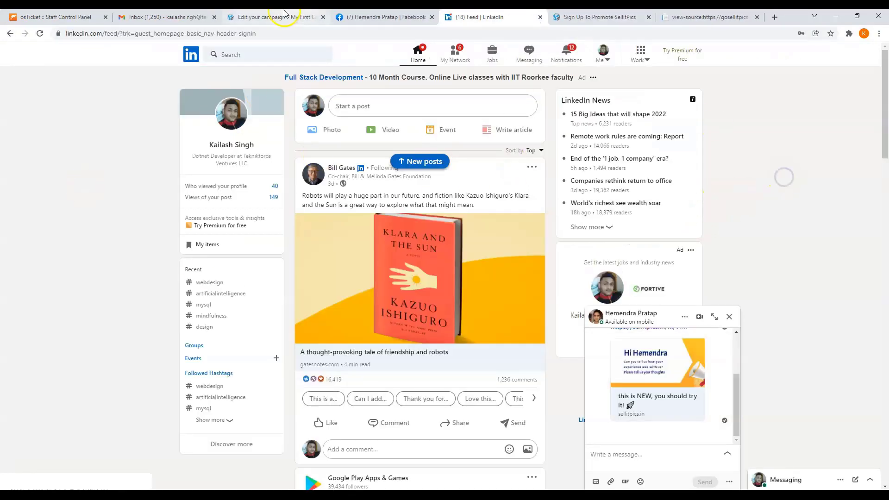
{"action": "left_click", "coordinate": [275, 17]}
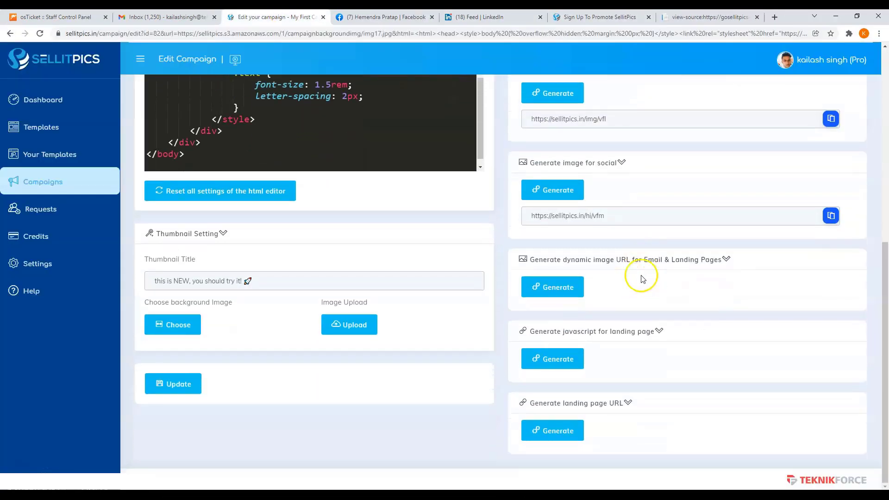
{"action": "mouse_move", "coordinate": [726, 259]}
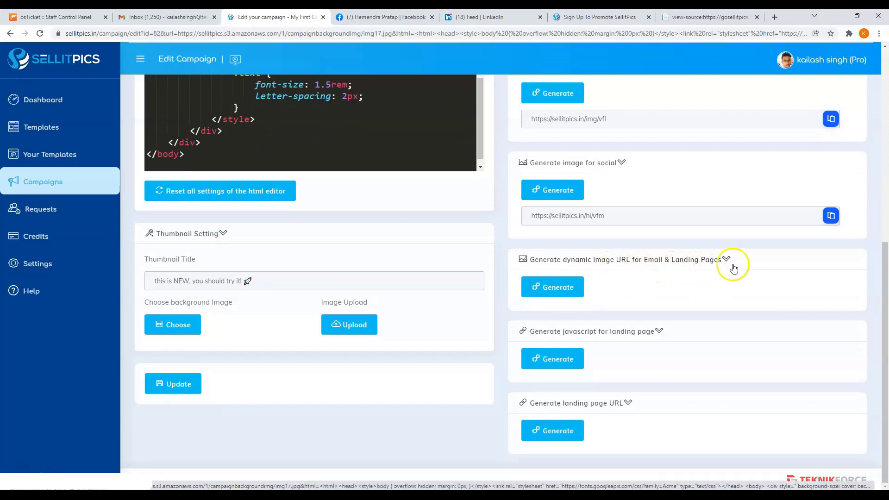
{"action": "left_click", "coordinate": [551, 287]}
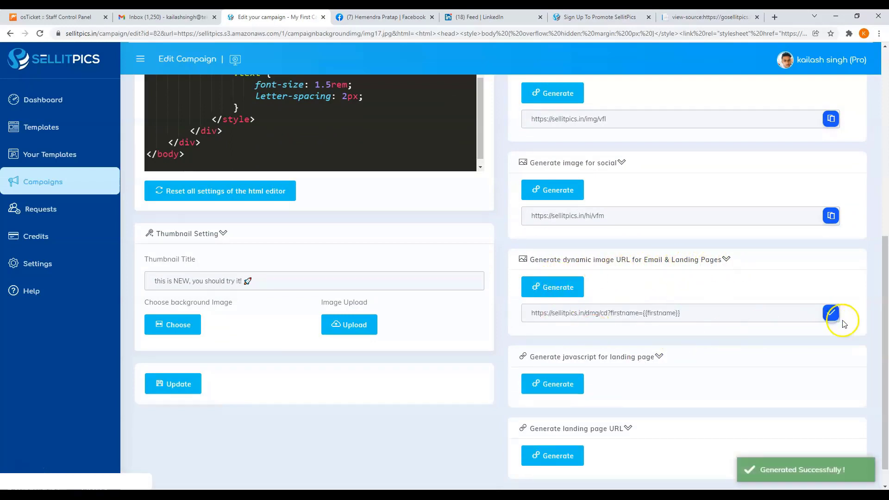
- Insert the dynamic image by web address into the Gmail draft with firstname set to Hemendra
{"action": "left_click", "coordinate": [164, 17]}
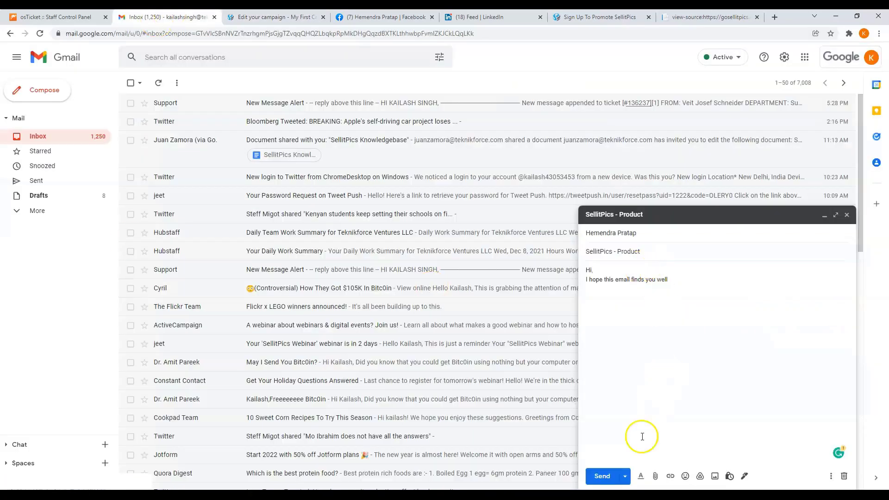
{"action": "left_click", "coordinate": [713, 475]}
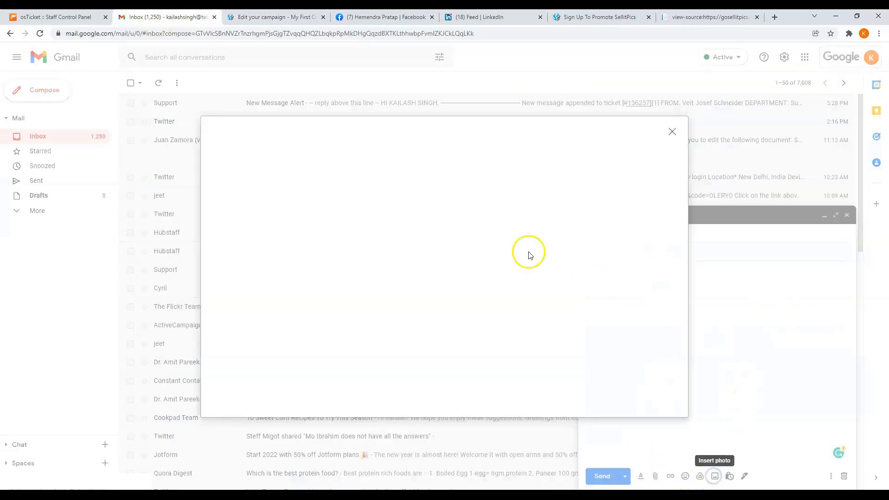
{"action": "left_click", "coordinate": [364, 152]}
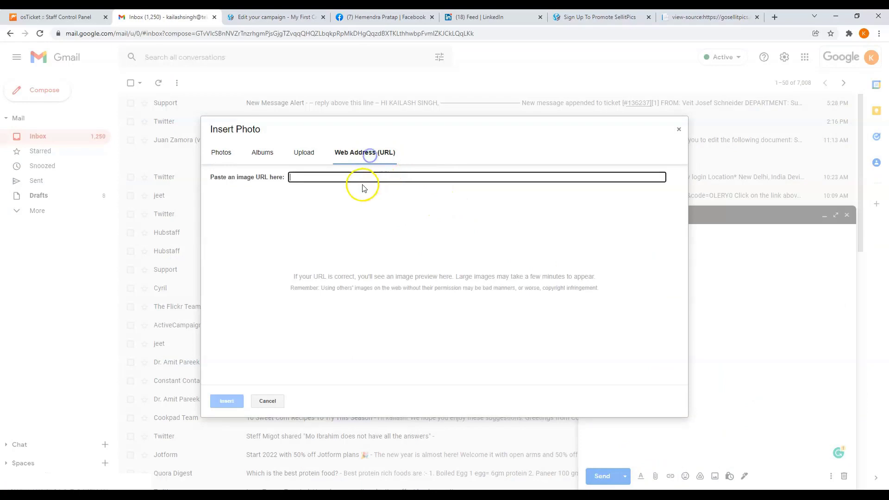
{"action": "type", "text": "https://sellitpics.in/dmg/cd?firstname={{firstname}}"}
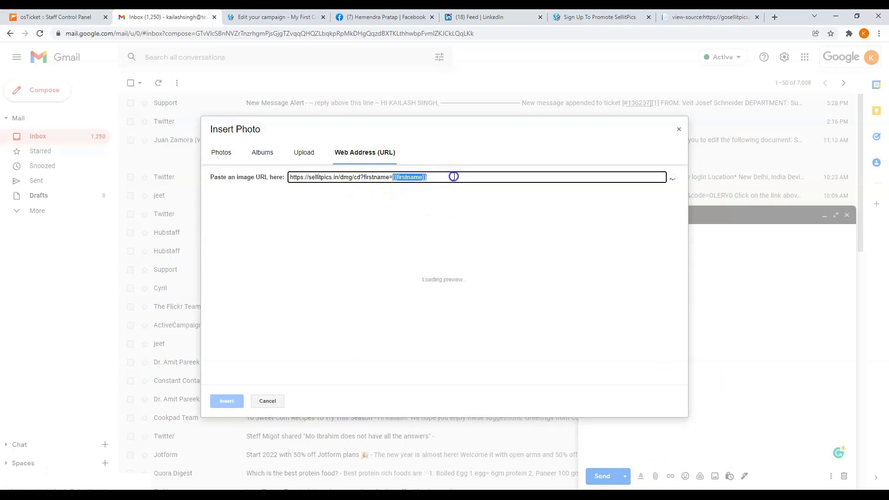
{"action": "type", "text": "Hemend"}
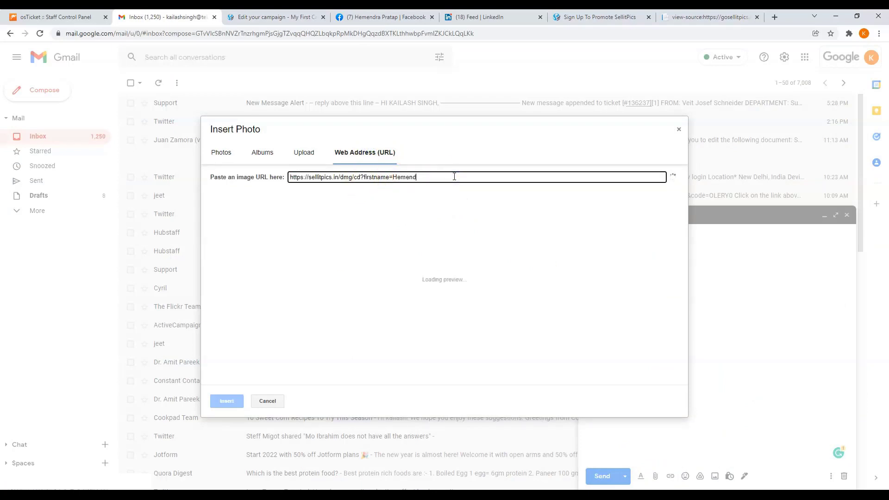
{"action": "type", "text": "ra"}
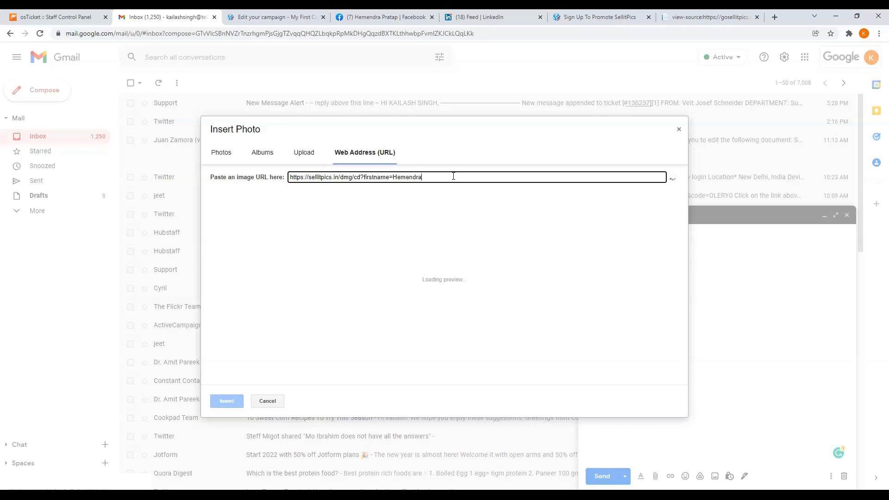
{"action": "mouse_move", "coordinate": [512, 195]}
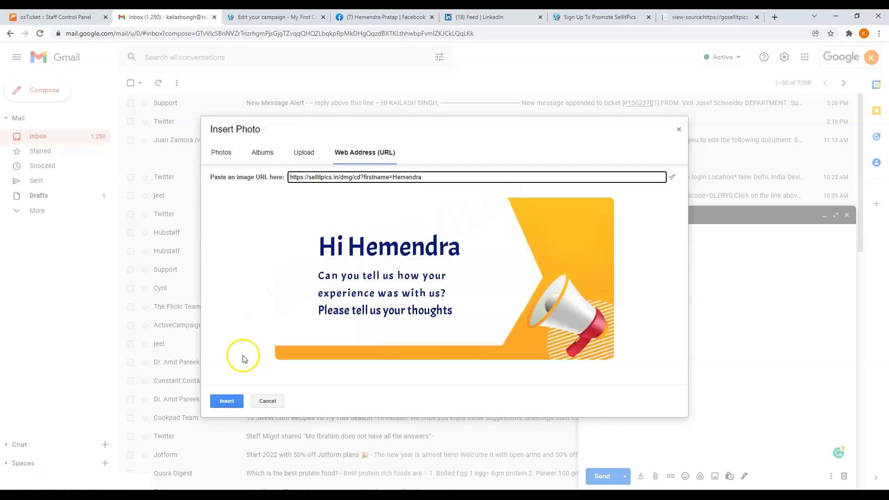
{"action": "left_click", "coordinate": [226, 401]}
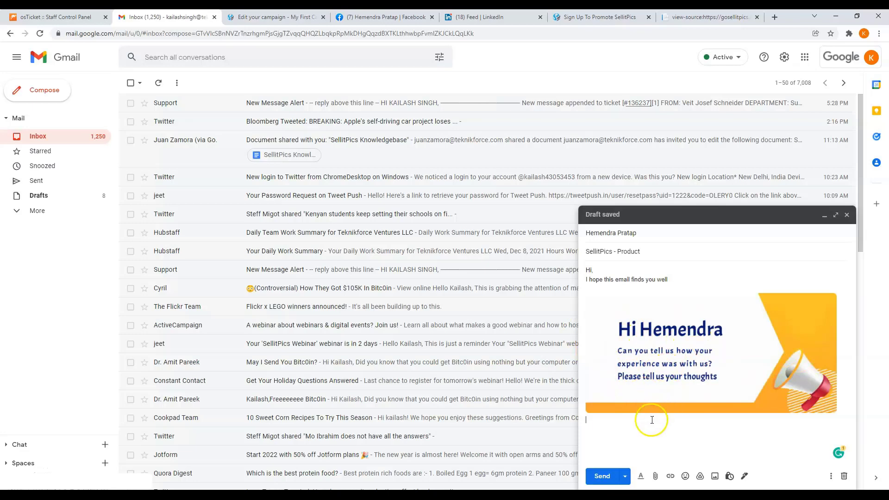
- Generate the landing-page JavaScript from the campaign editor
{"action": "left_click", "coordinate": [273, 17]}
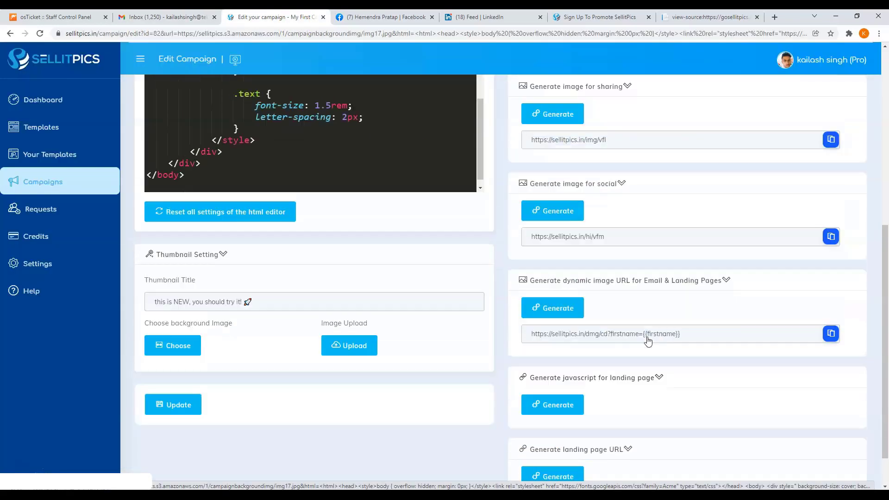
{"action": "scroll", "scroll_direction": "up", "scroll_amount": 3}
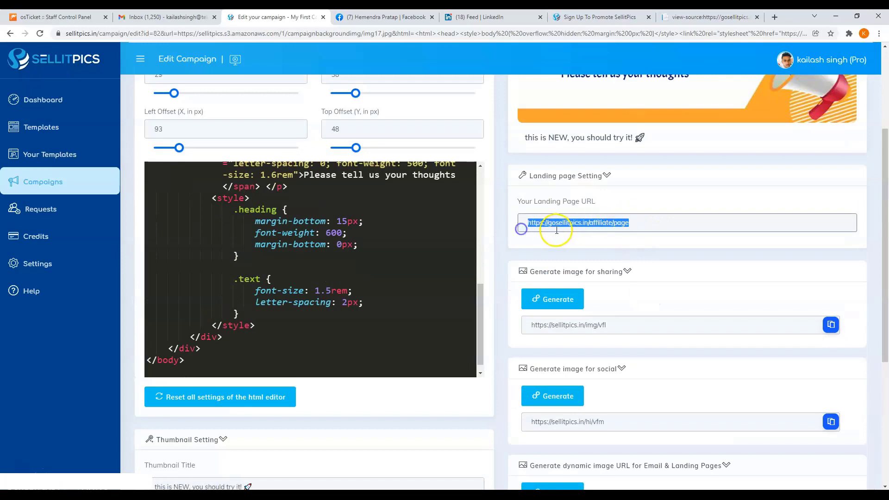
{"action": "scroll", "scroll_direction": "down", "scroll_amount": 3}
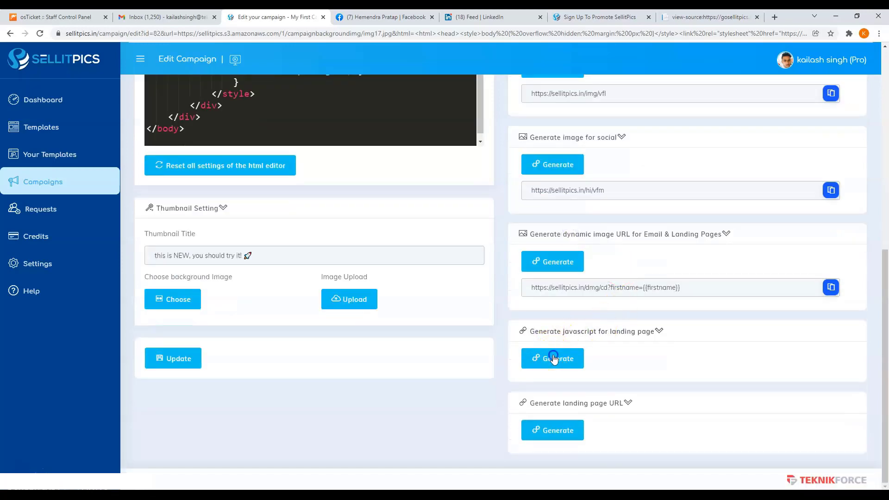
{"action": "left_click", "coordinate": [551, 358]}
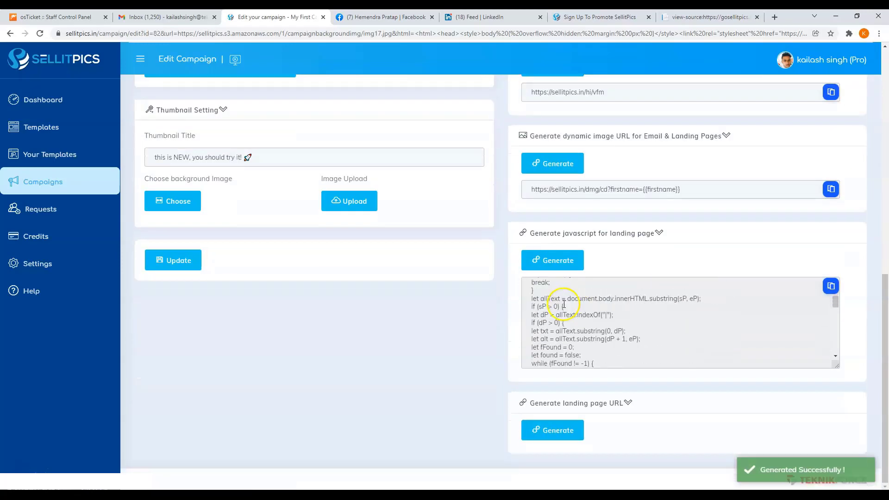
{"action": "scroll", "scroll_direction": "down", "scroll_amount": 3}
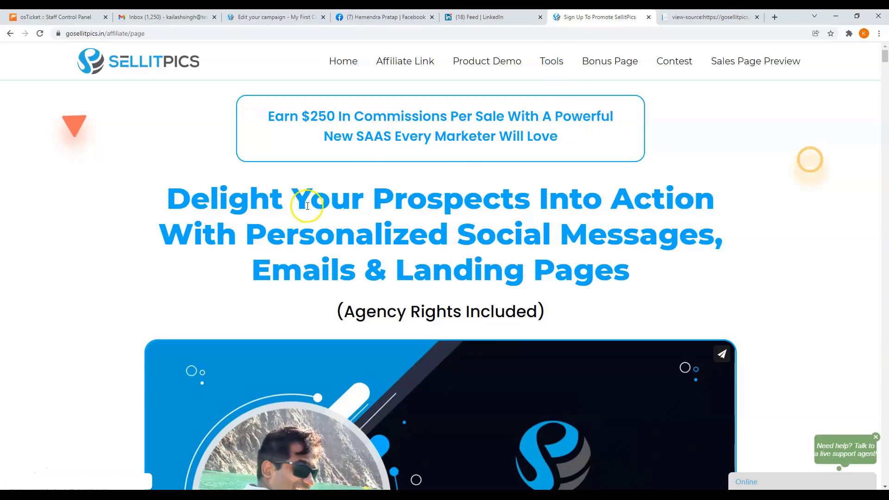
{"action": "mouse_move", "coordinate": [110, 209]}
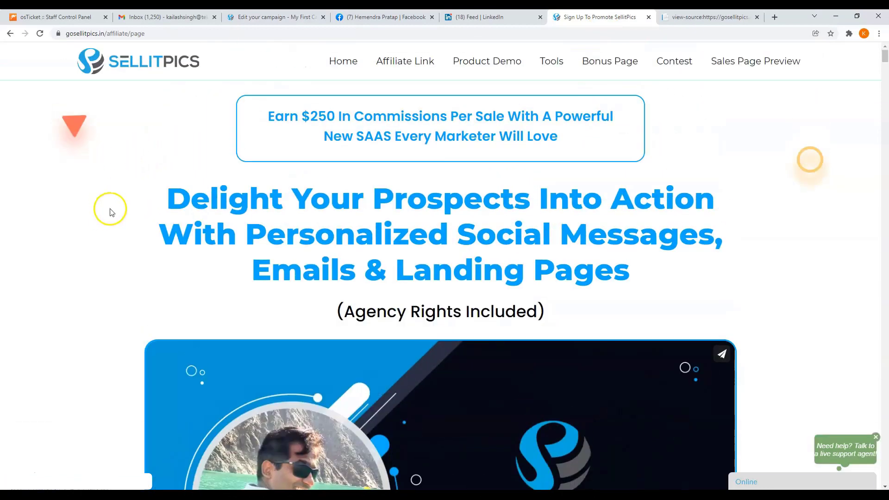
- Show the affiliate page source and select the {{firstname}} placeholder in the main heading
{"action": "left_click", "coordinate": [709, 17]}
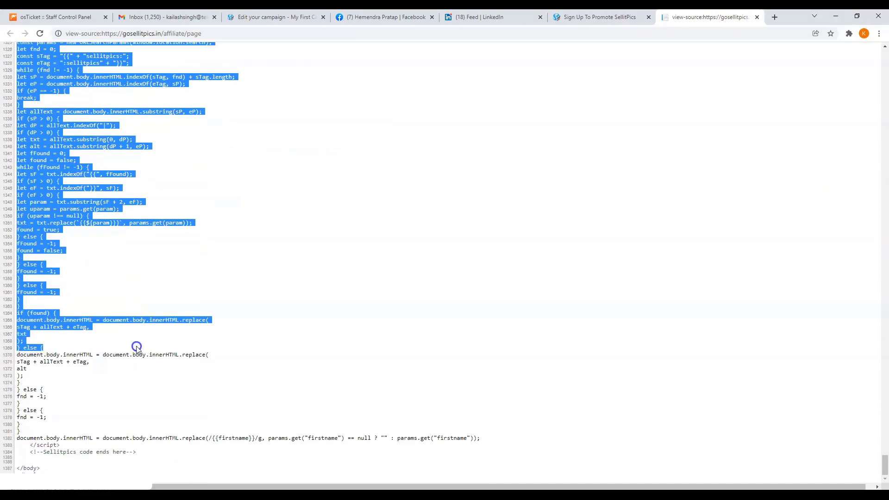
{"action": "scroll", "scroll_direction": "up", "scroll_amount": 3}
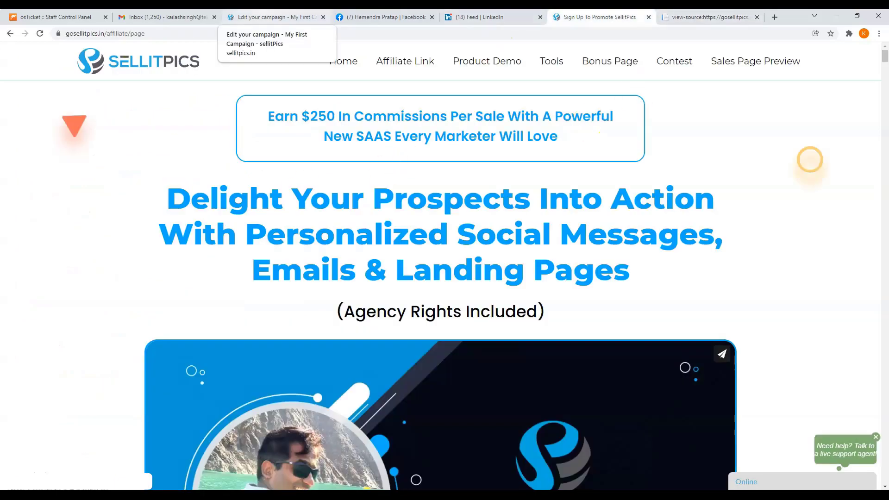
{"action": "left_click", "coordinate": [707, 16]}
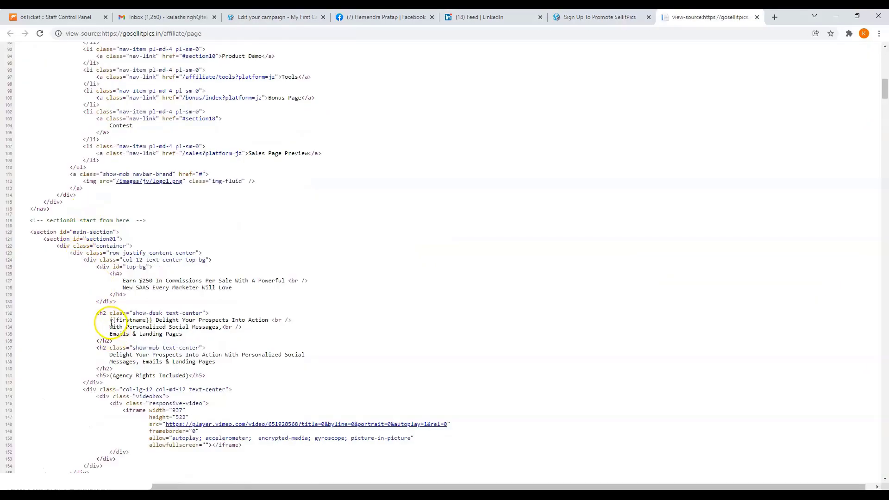
{"action": "double_click", "coordinate": [131, 319]}
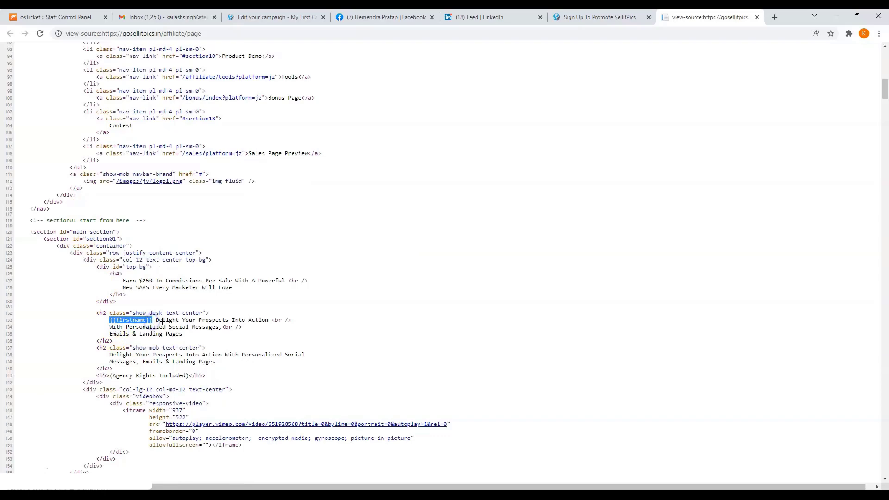
{"action": "scroll", "scroll_direction": "down", "scroll_amount": 3}
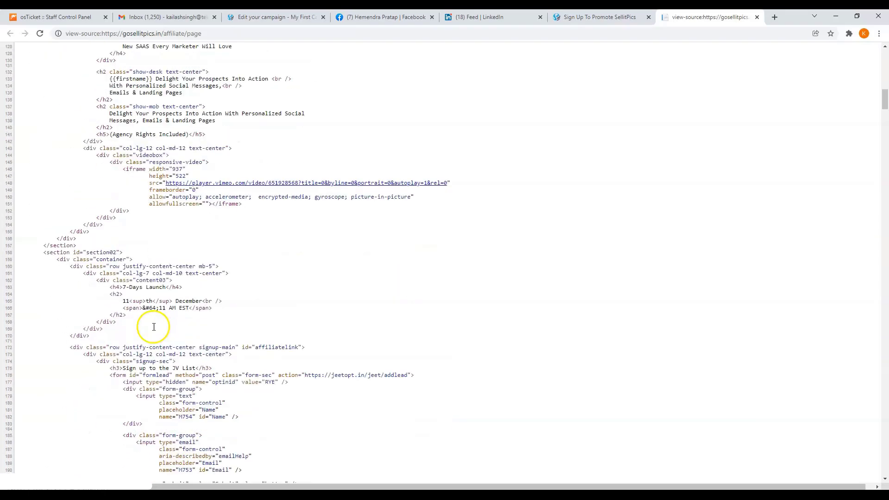
{"action": "scroll", "scroll_direction": "down", "scroll_amount": 3}
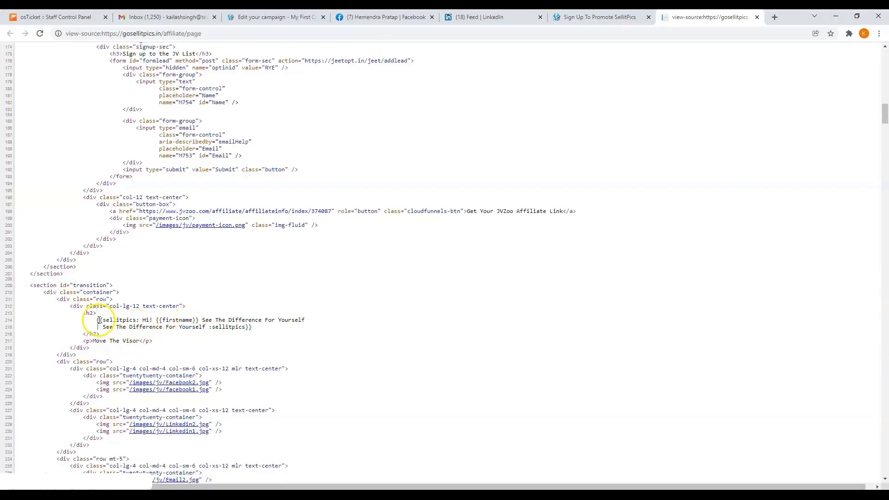
- Select the sellitpics-tagged transition heading, its firstname placeholder and the plain fallback text
{"action": "double_click", "coordinate": [119, 319]}
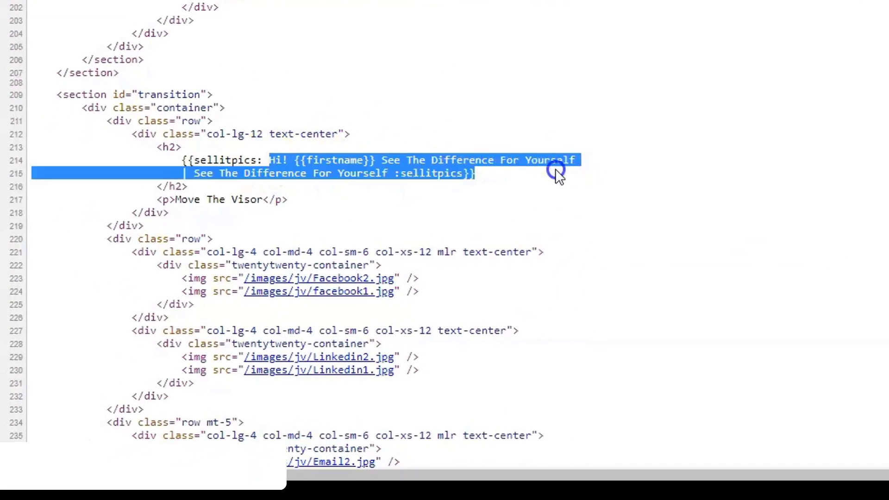
{"action": "left_click", "coordinate": [317, 159]}
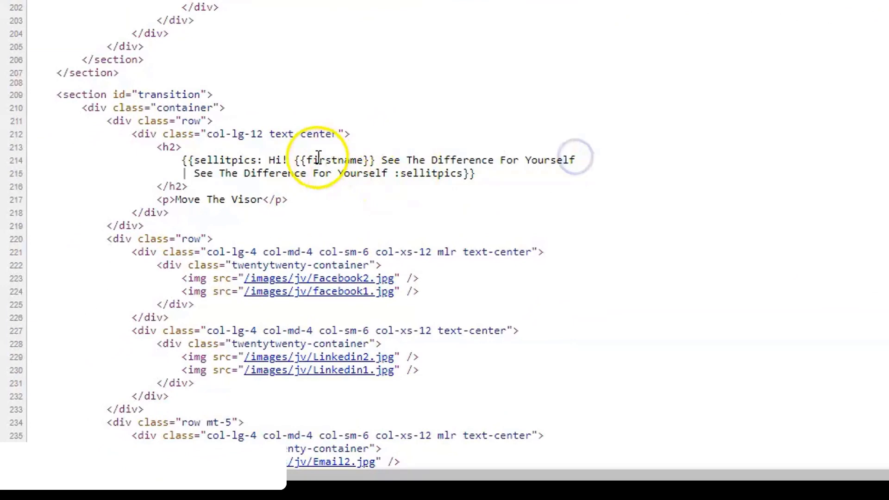
{"action": "double_click", "coordinate": [331, 159]}
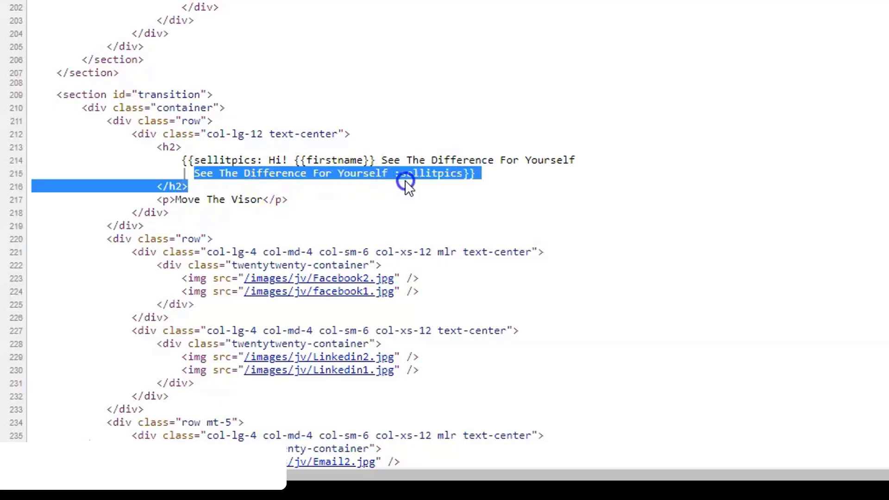
{"action": "left_click", "coordinate": [391, 173]}
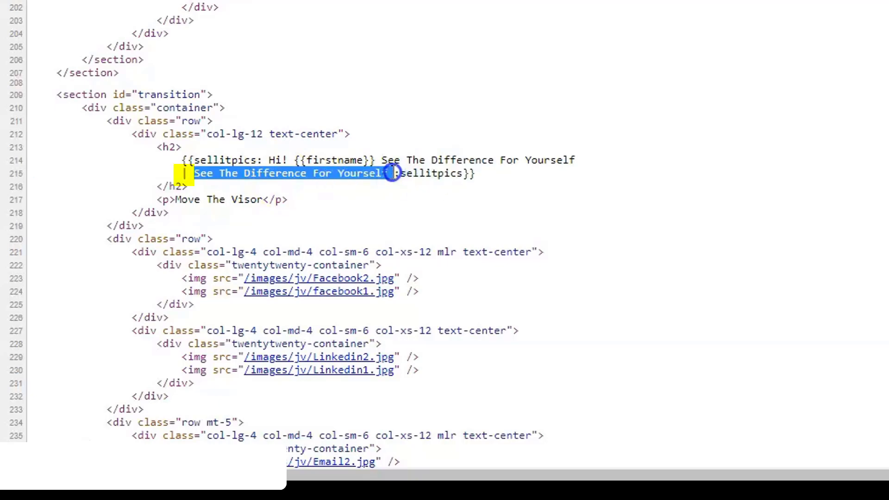
{"action": "left_click", "coordinate": [512, 184]}
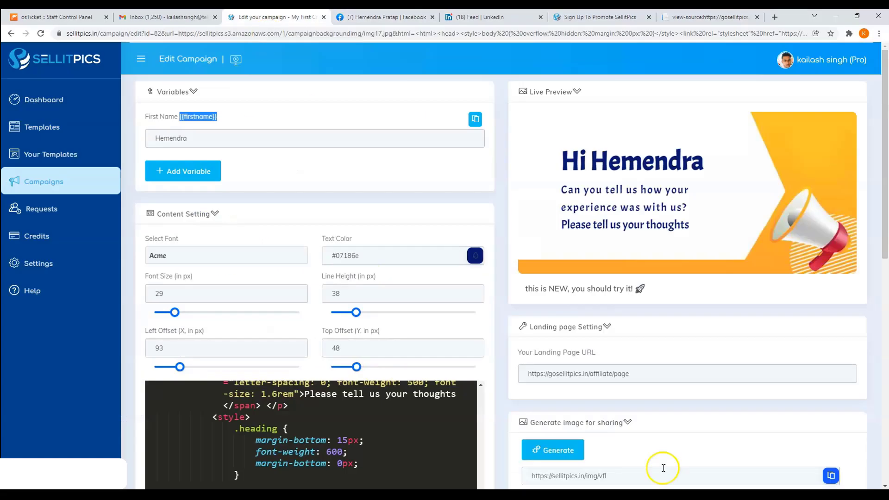
{"action": "scroll", "scroll_direction": "down", "scroll_amount": 3}
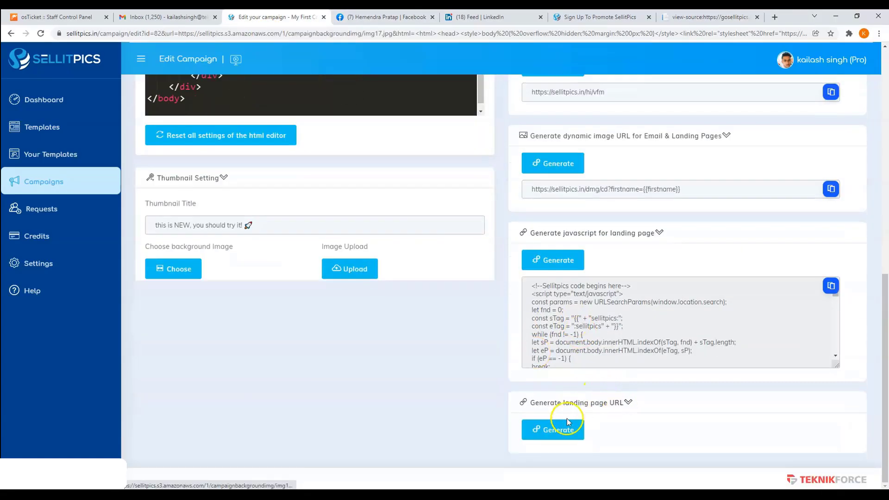
{"action": "left_click", "coordinate": [552, 429]}
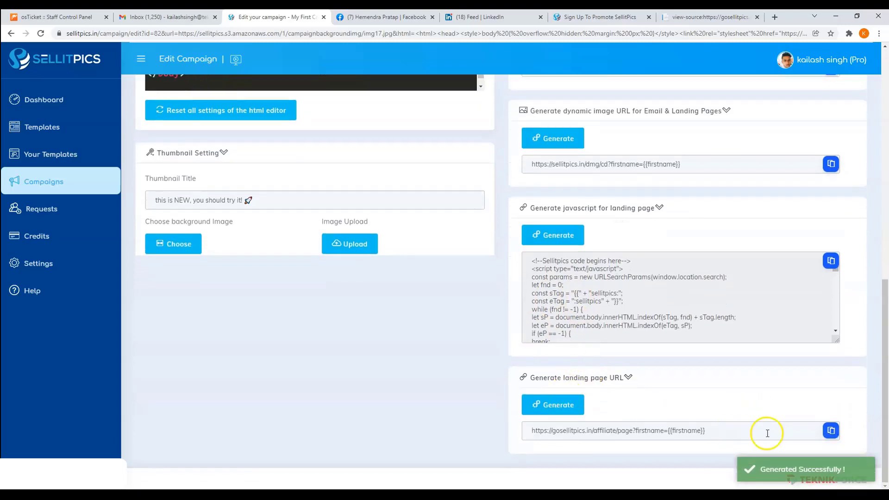
{"action": "mouse_move", "coordinate": [774, 16]}
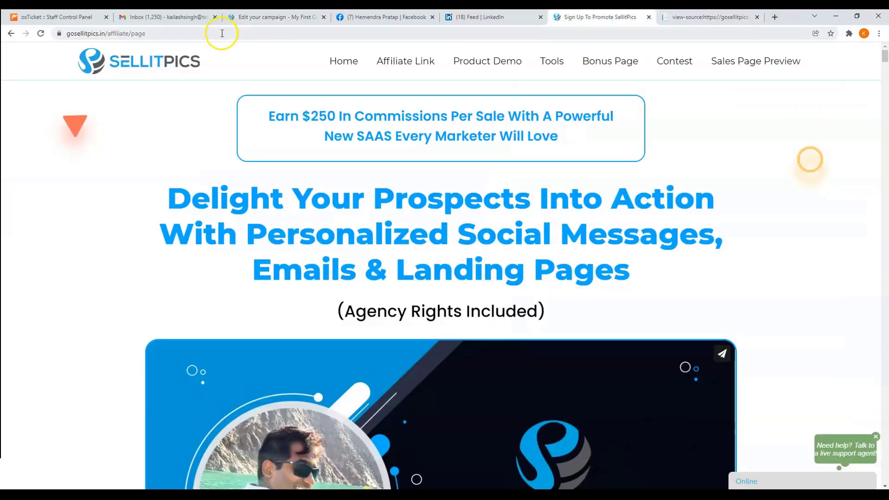
- Load the affiliate page with firstname=Harrty in its address, then return to the page source
{"action": "left_click", "coordinate": [141, 33]}
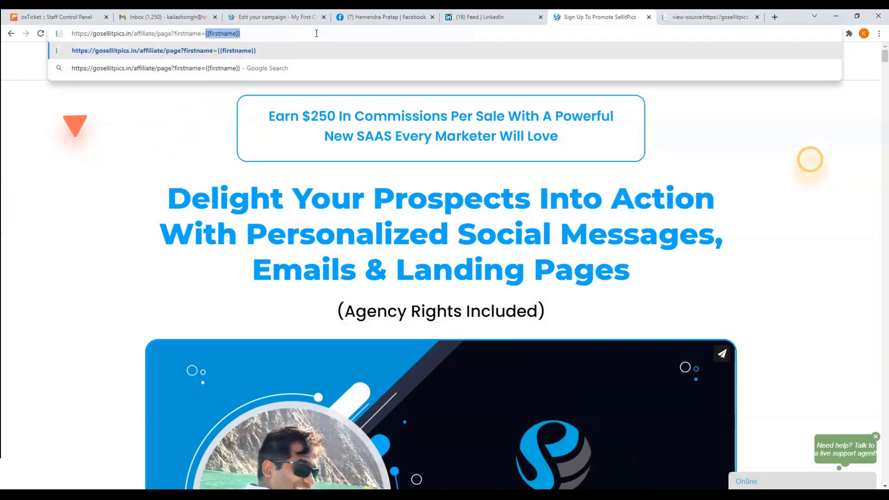
{"action": "type", "text": "Harrt"}
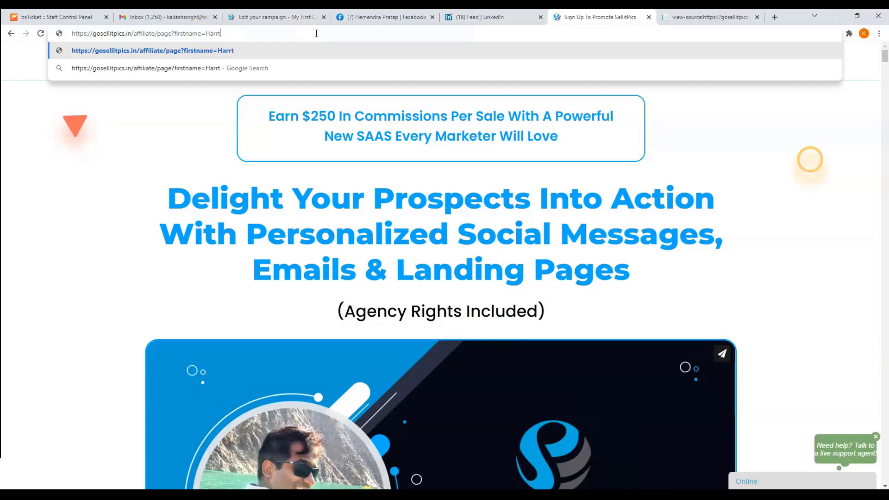
{"action": "type", "text": "y"}
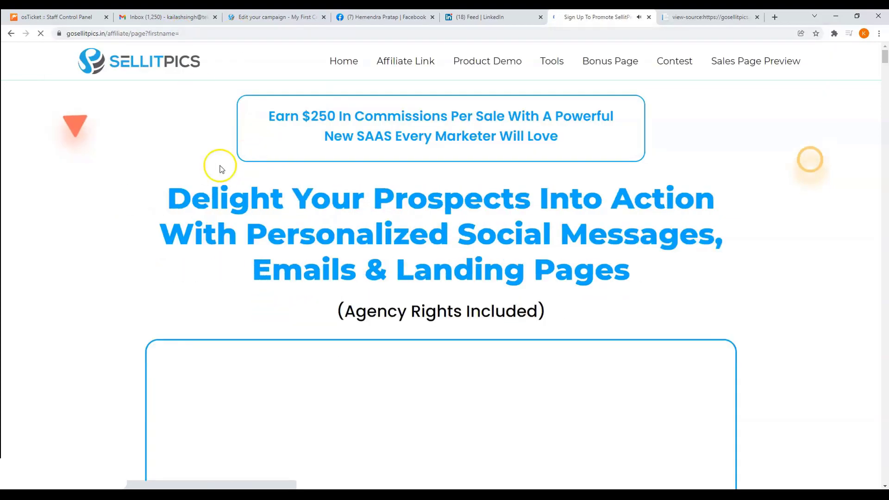
{"action": "mouse_move", "coordinate": [141, 199]}
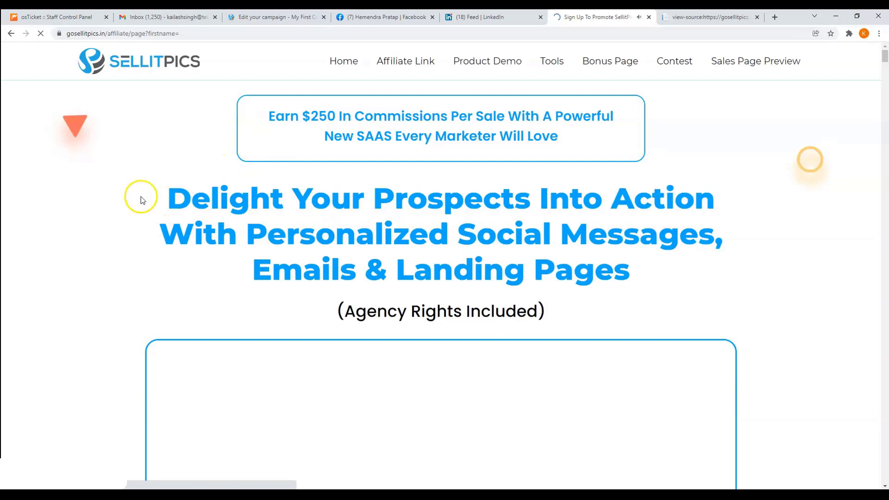
{"action": "left_click", "coordinate": [708, 17]}
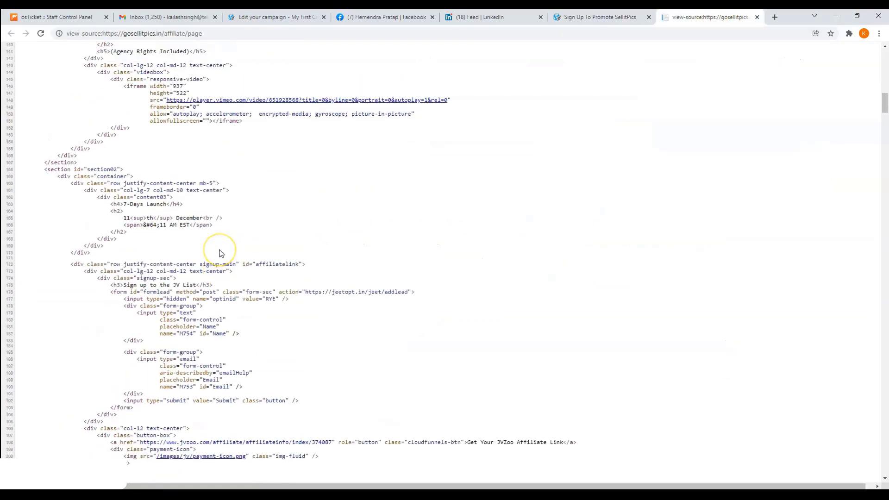
- View the Hi! John greeting on the page and highlight the tagged greeting heading in the source
{"action": "scroll", "scroll_direction": "up", "scroll_amount": 3}
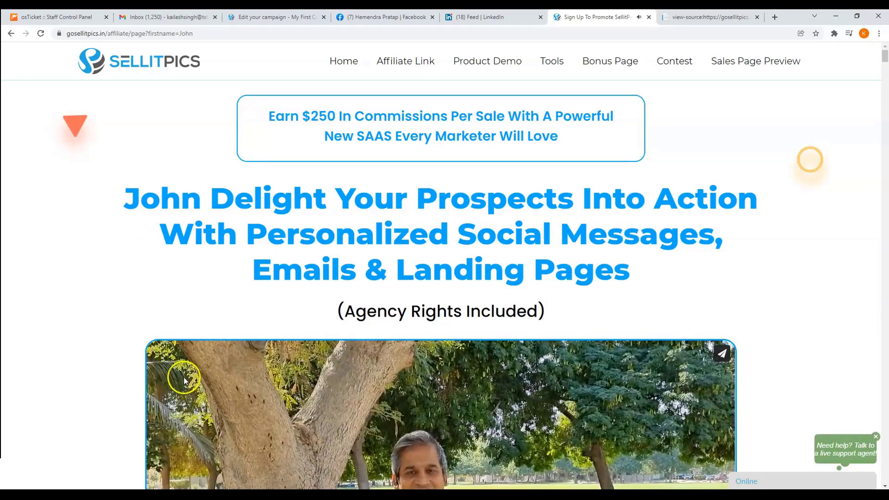
{"action": "scroll", "scroll_direction": "down", "scroll_amount": 3}
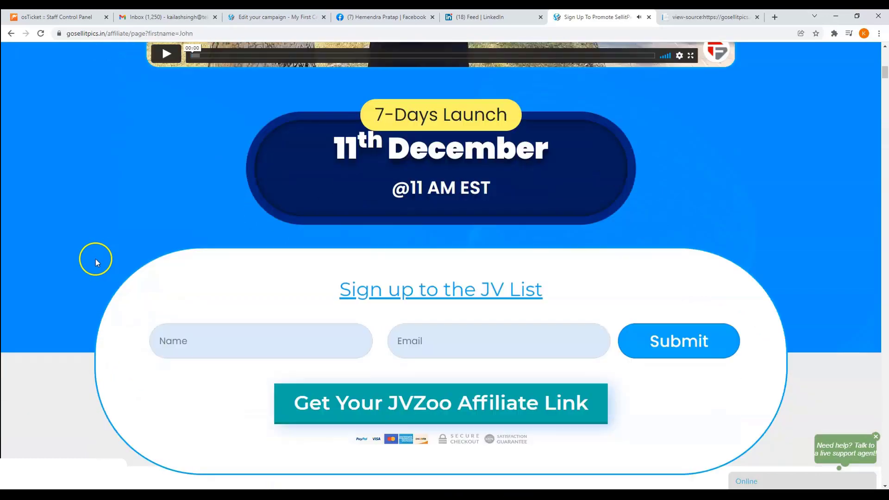
{"action": "scroll", "scroll_direction": "down", "scroll_amount": 3}
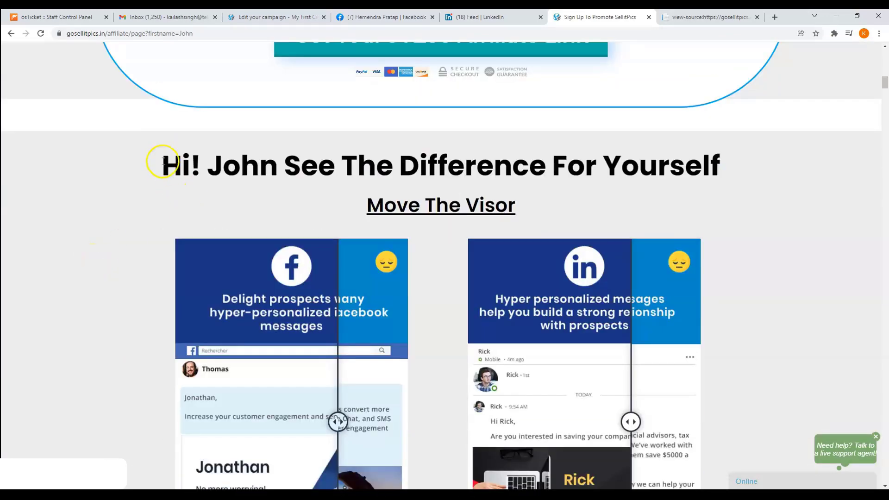
{"action": "mouse_move", "coordinate": [347, 177]}
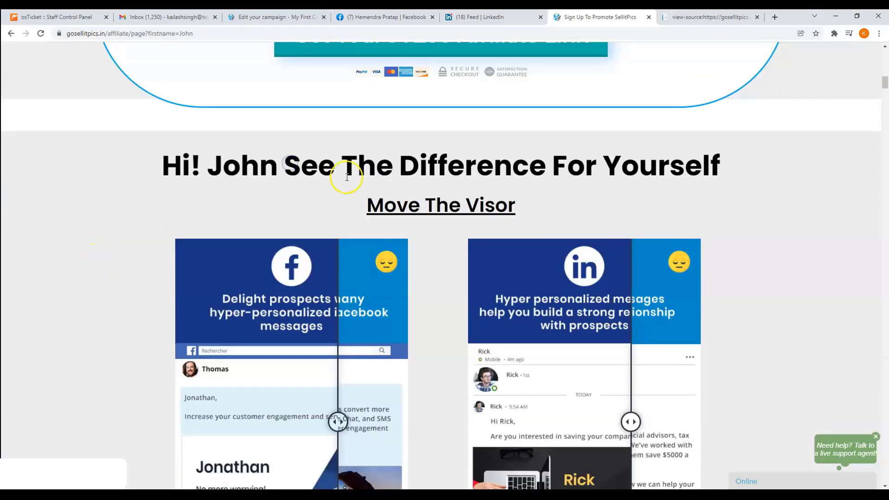
{"action": "left_click", "coordinate": [706, 17]}
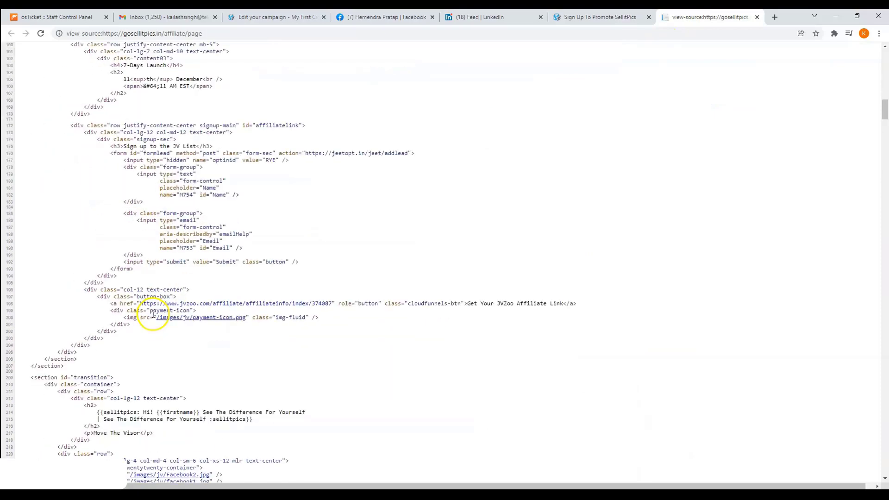
{"action": "scroll", "scroll_direction": "down", "scroll_amount": 3}
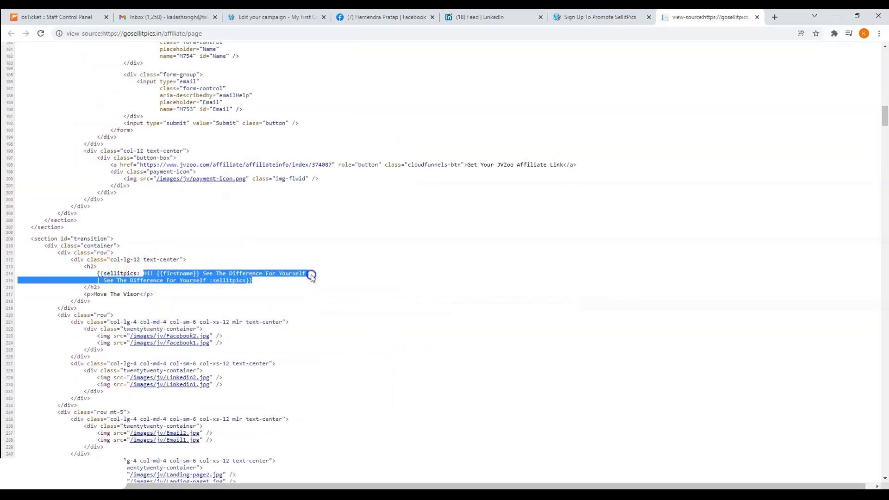
{"action": "left_click", "coordinate": [311, 273]}
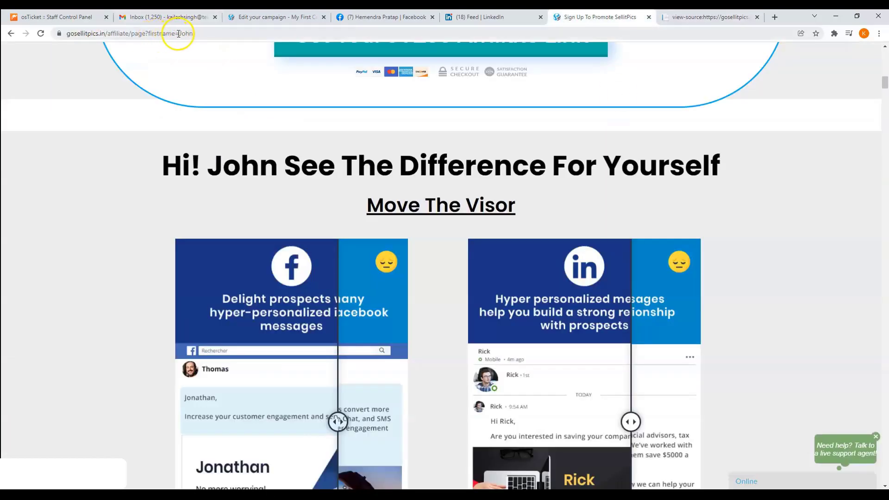
- Remove the firstname parameter to show the plain fallback heading, then review the source again
{"action": "left_click", "coordinate": [130, 33]}
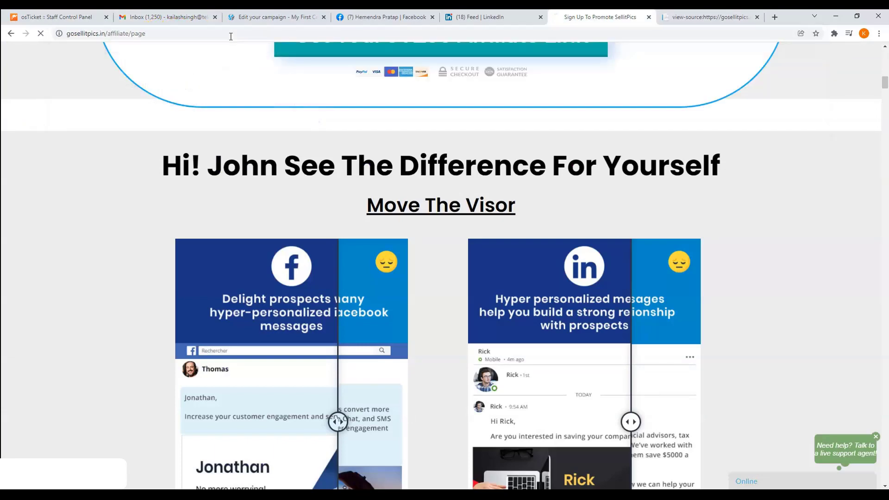
{"action": "scroll", "scroll_direction": "up", "scroll_amount": 3}
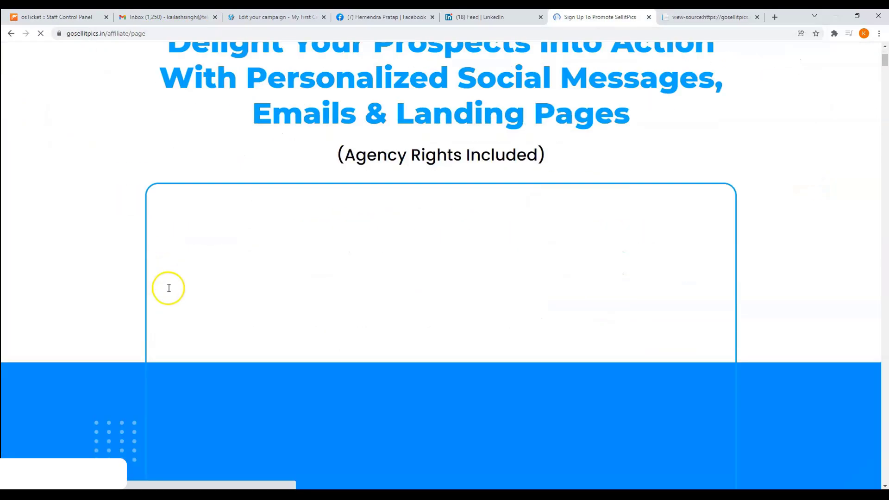
{"action": "scroll", "scroll_direction": "down", "scroll_amount": 3}
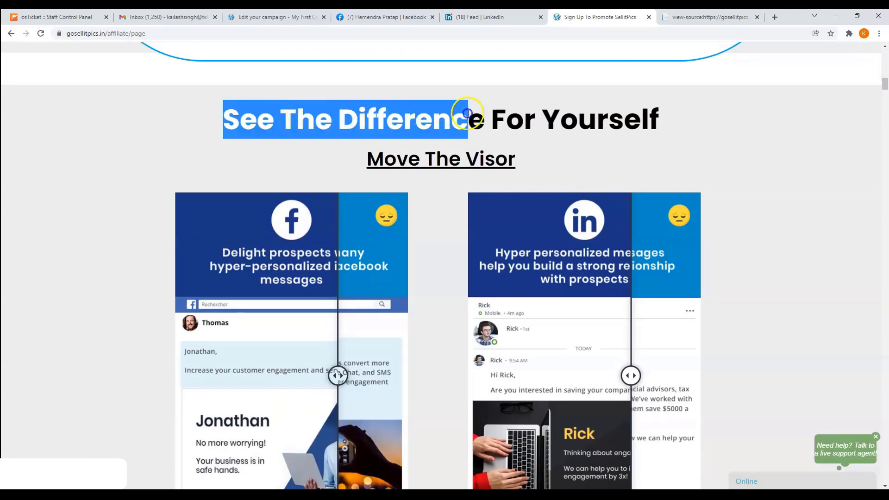
{"action": "left_click", "coordinate": [710, 17]}
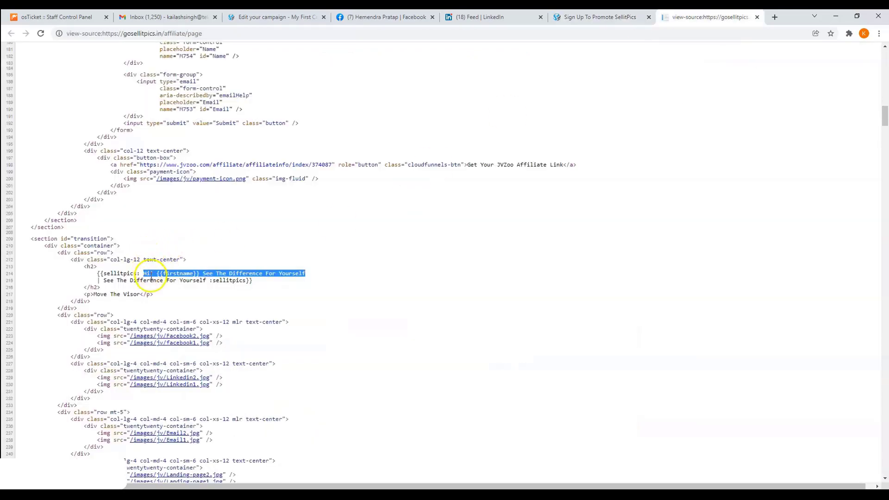
{"action": "left_click", "coordinate": [99, 280]}
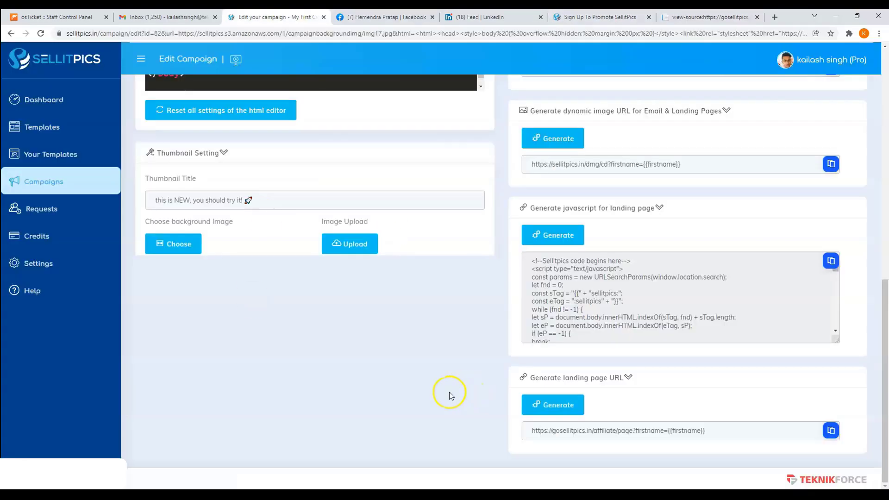
{"action": "scroll", "scroll_direction": "up", "scroll_amount": 3}
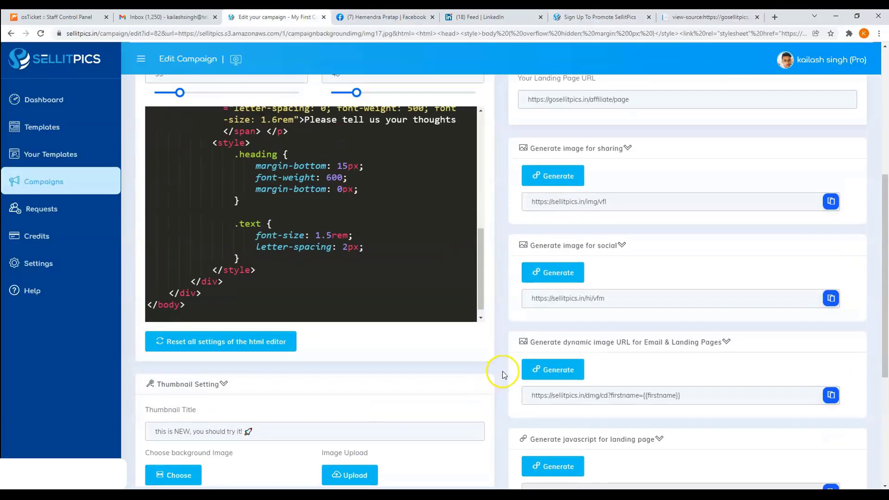